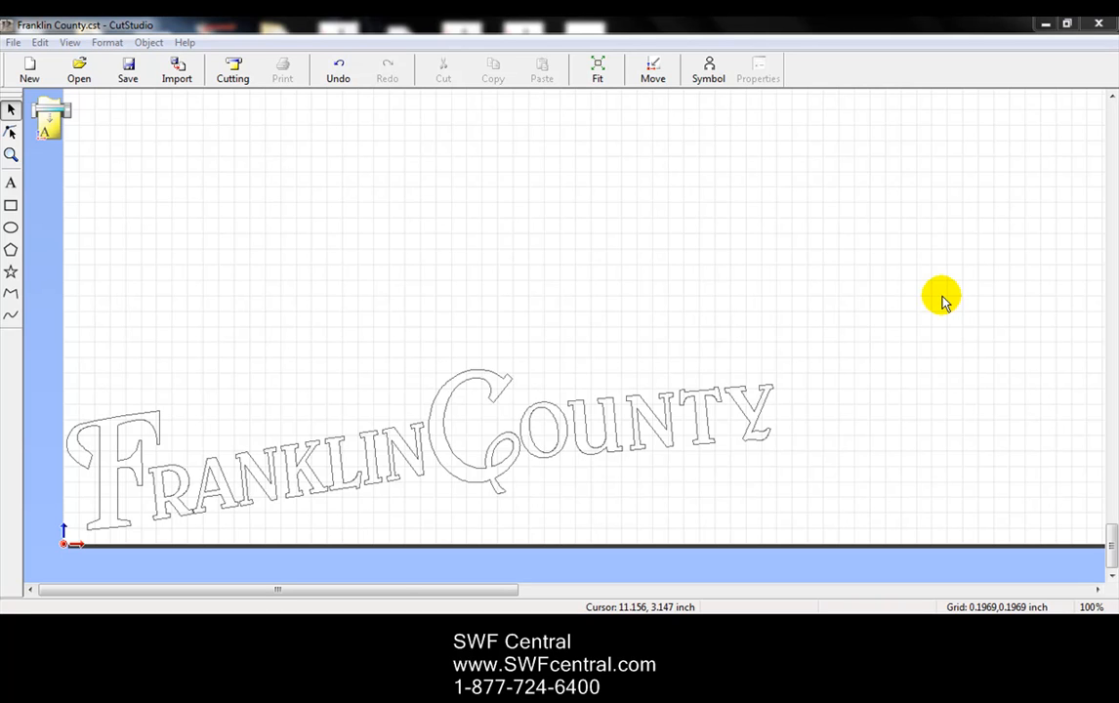
pyautogui.moveTo(715, 375)
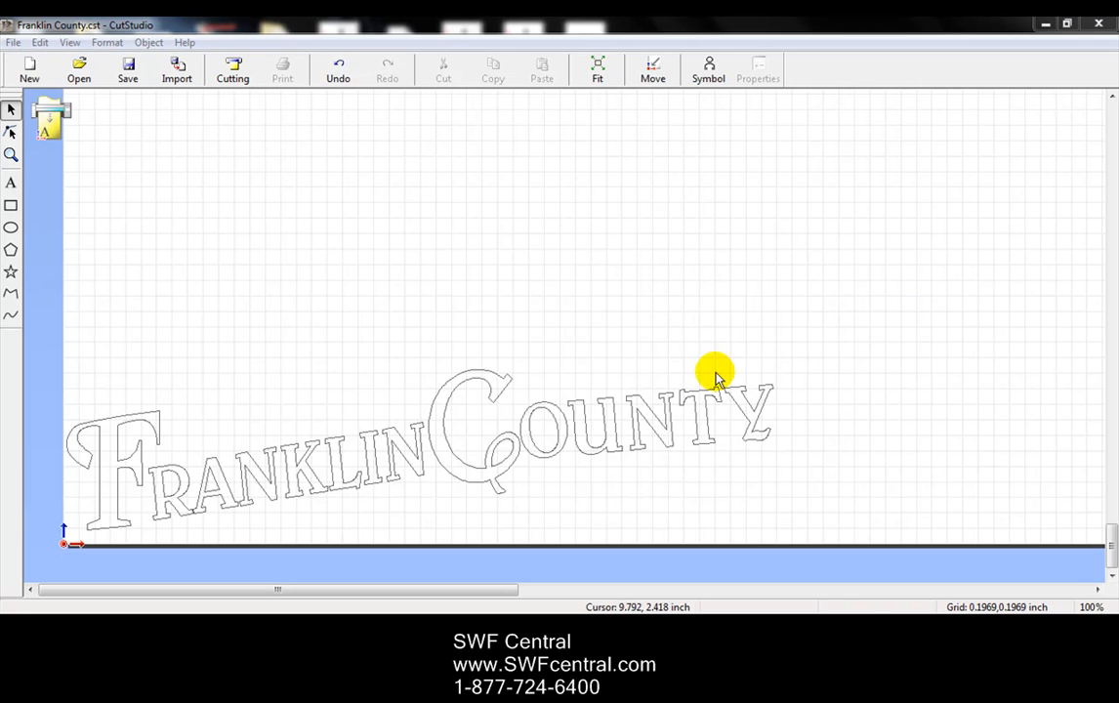
# Step: Select the Y at the end of COUNTY as a single letter
pyautogui.click(565, 430)
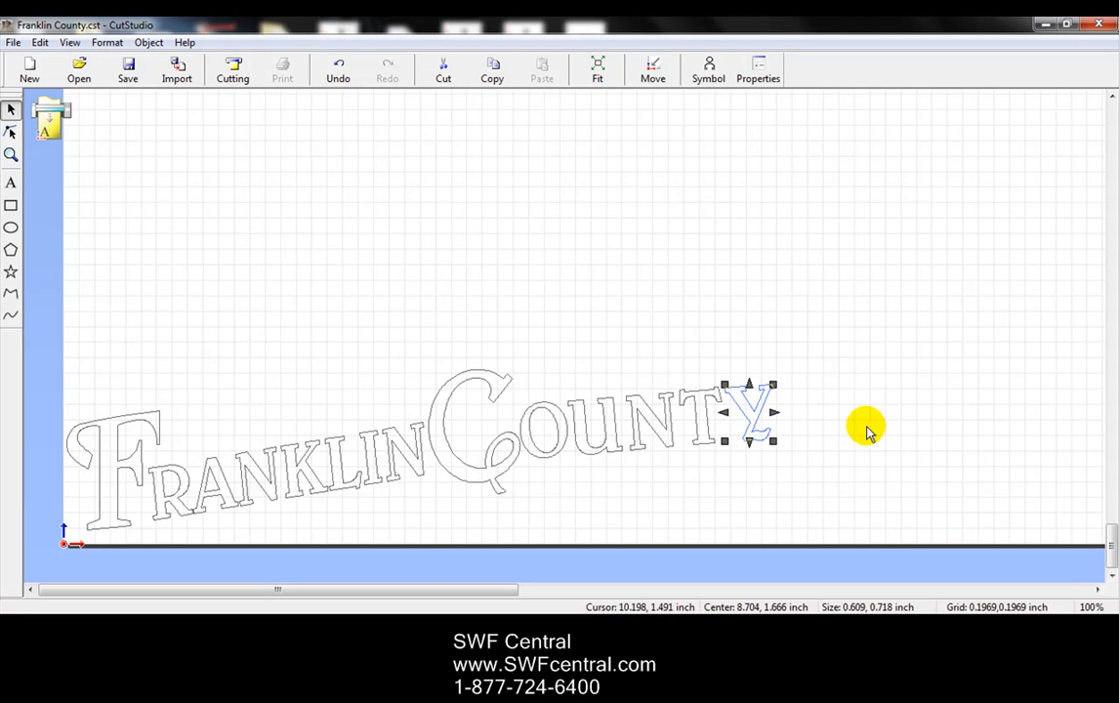
pyautogui.moveTo(106, 441)
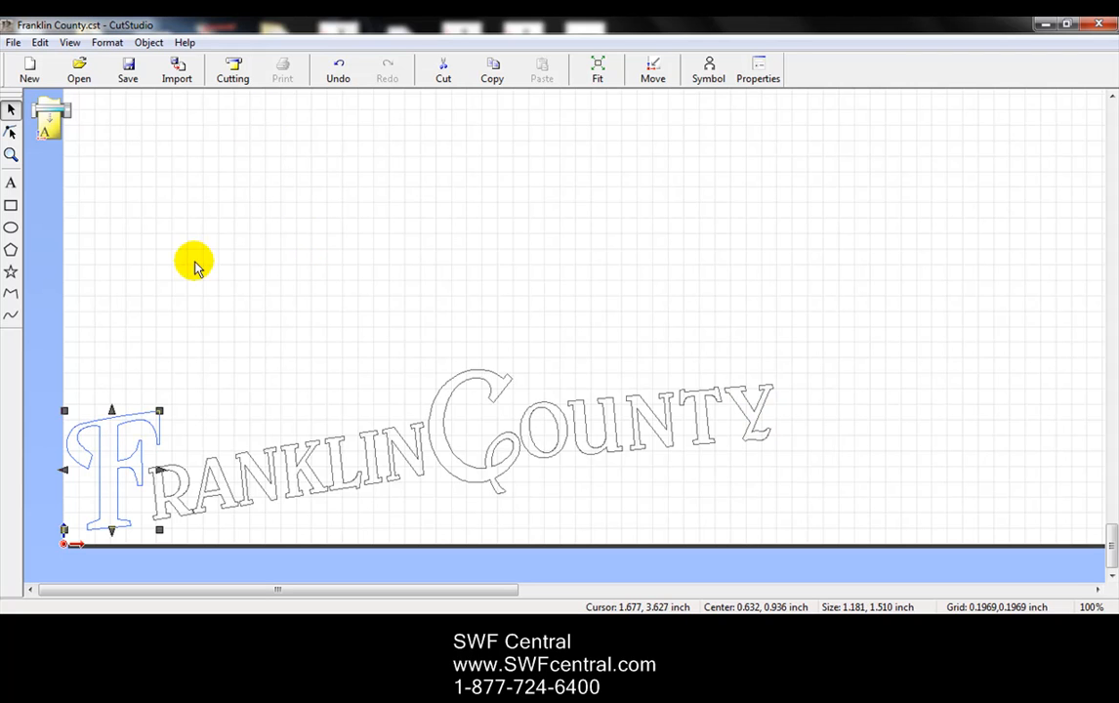
pyautogui.moveTo(82, 402)
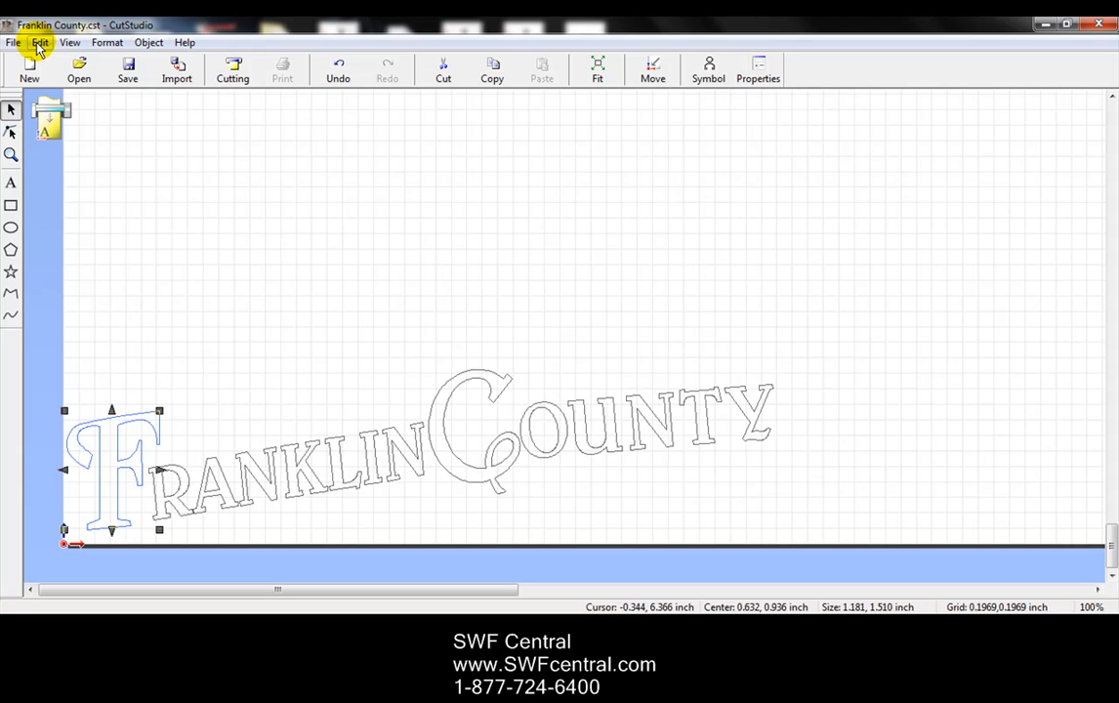
# Step: Show the Edit menu commands available for the selected F
pyautogui.click(39, 43)
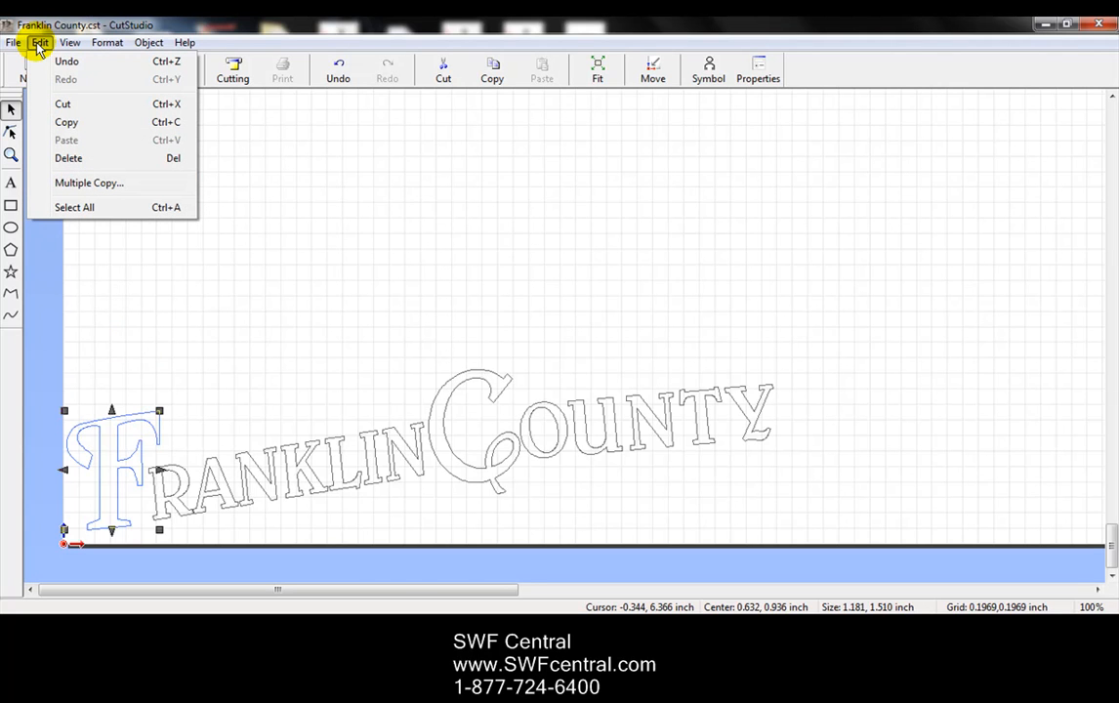
pyautogui.moveTo(55, 80)
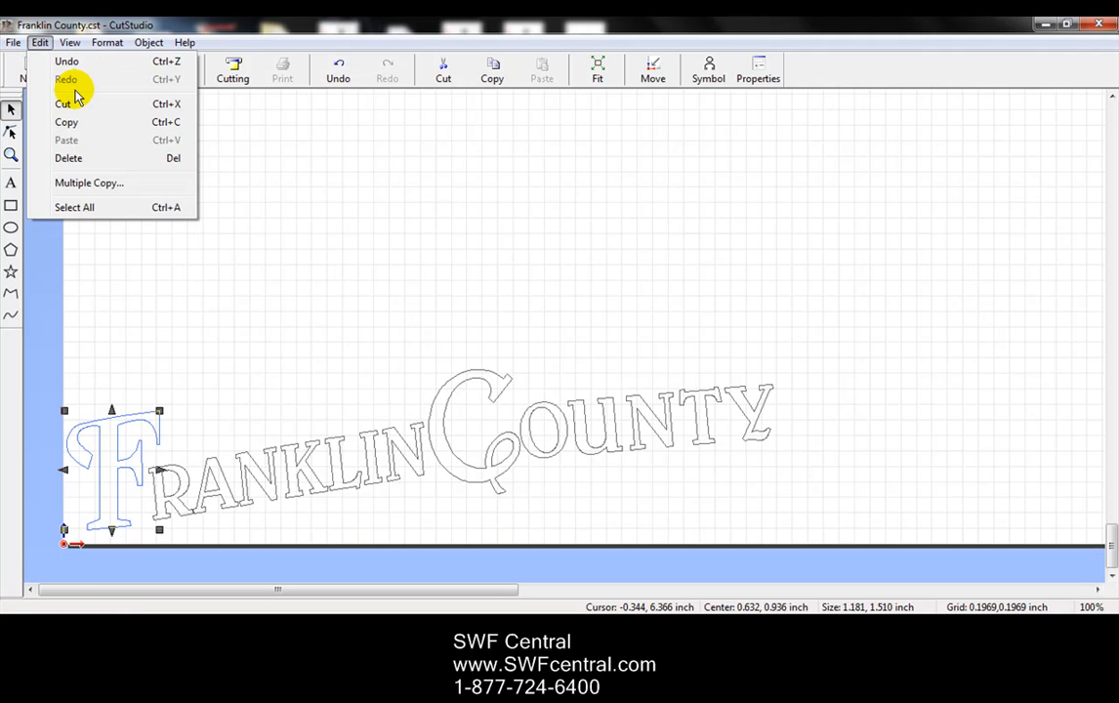
pyautogui.moveTo(78, 88)
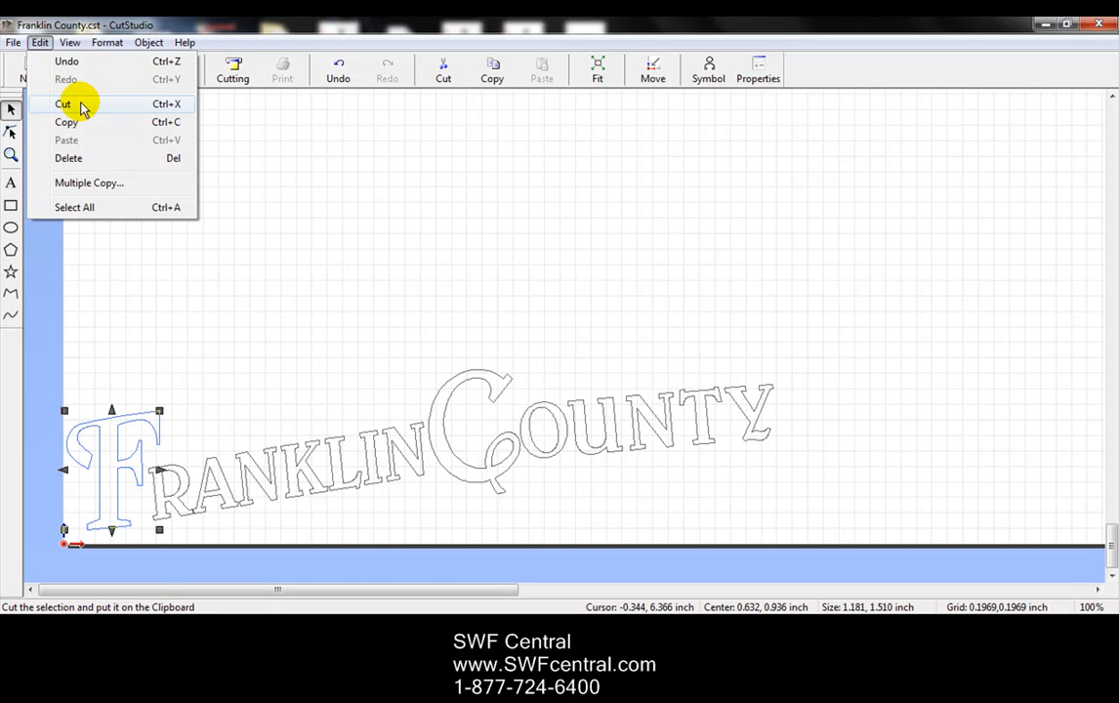
pyautogui.moveTo(94, 148)
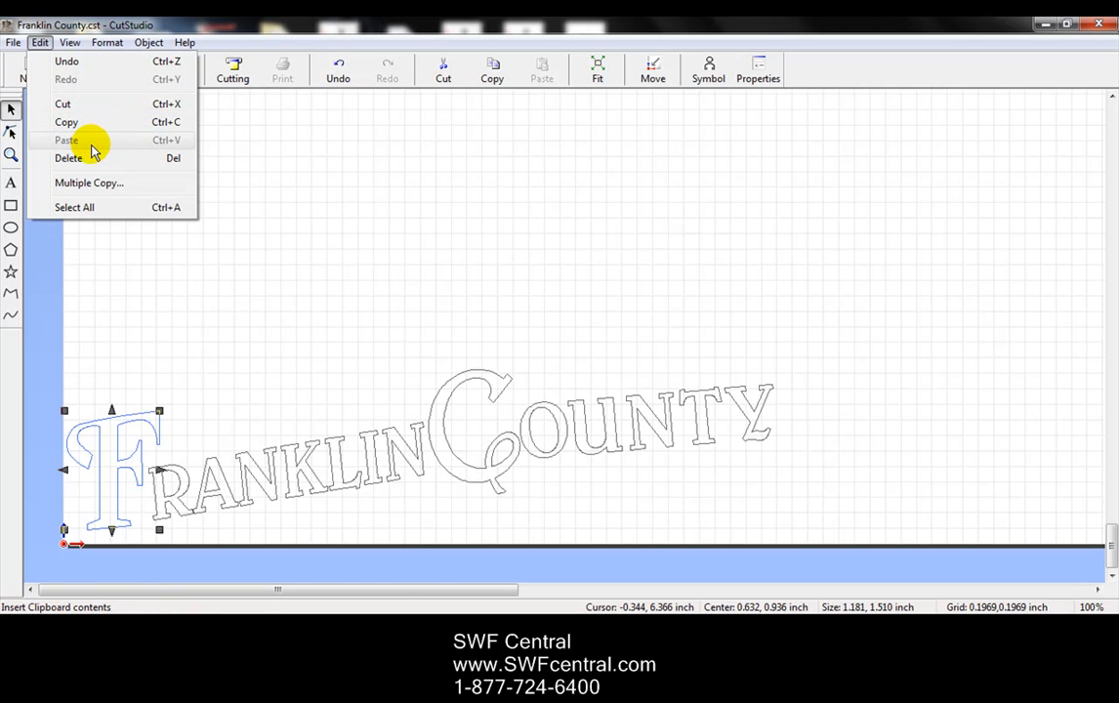
pyautogui.moveTo(94, 107)
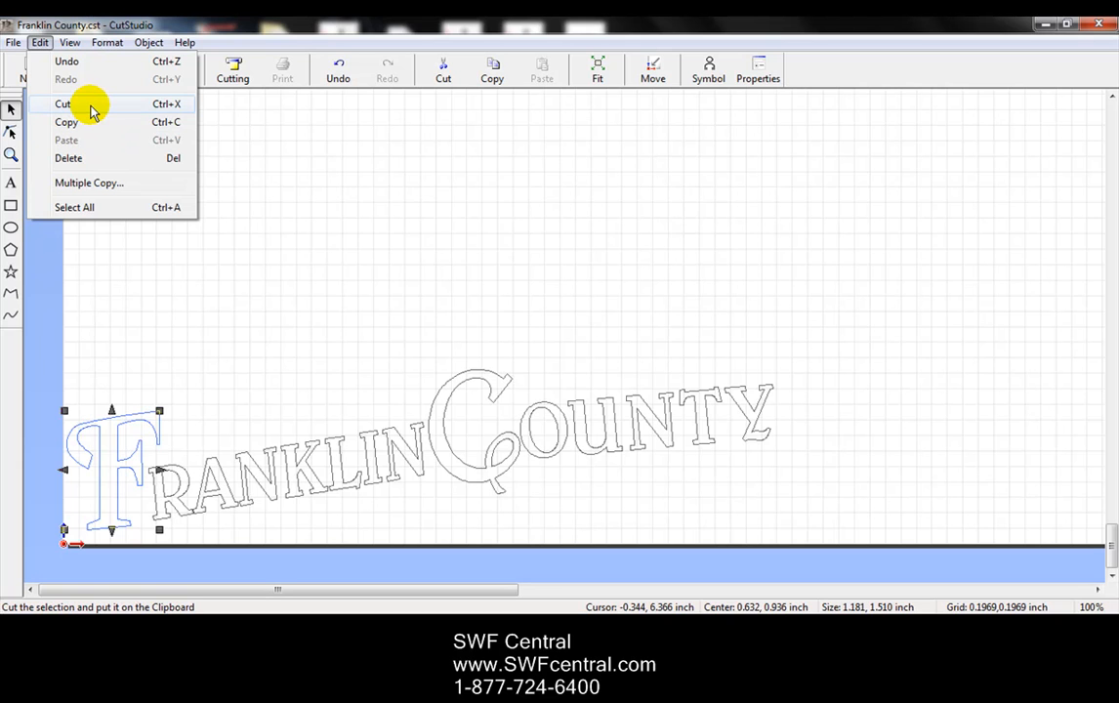
pyautogui.moveTo(173, 109)
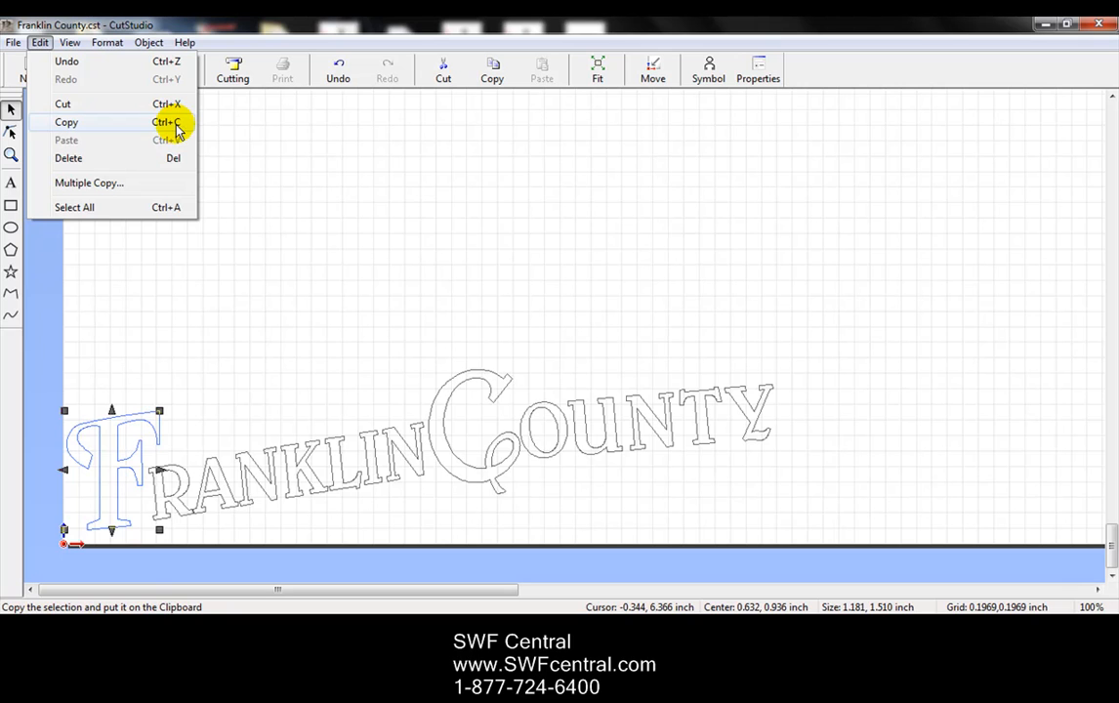
pyautogui.moveTo(84, 105)
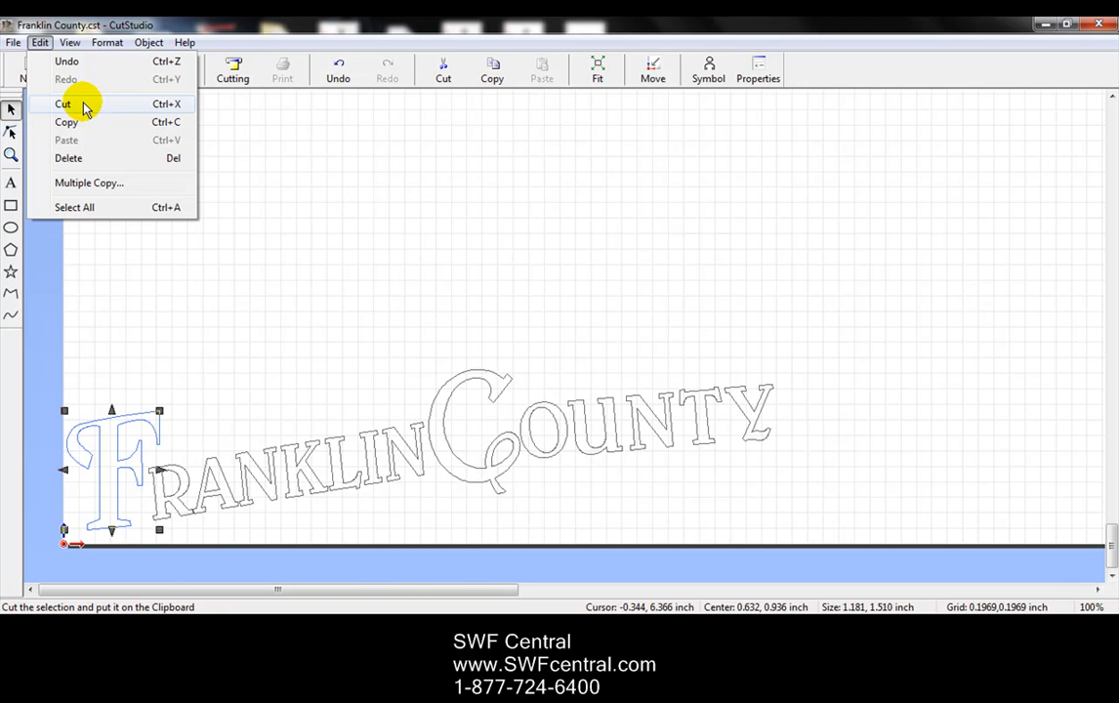
# Step: Cut the F, start a new document saving Franklin County changes, and paste the F there
pyautogui.click(63, 102)
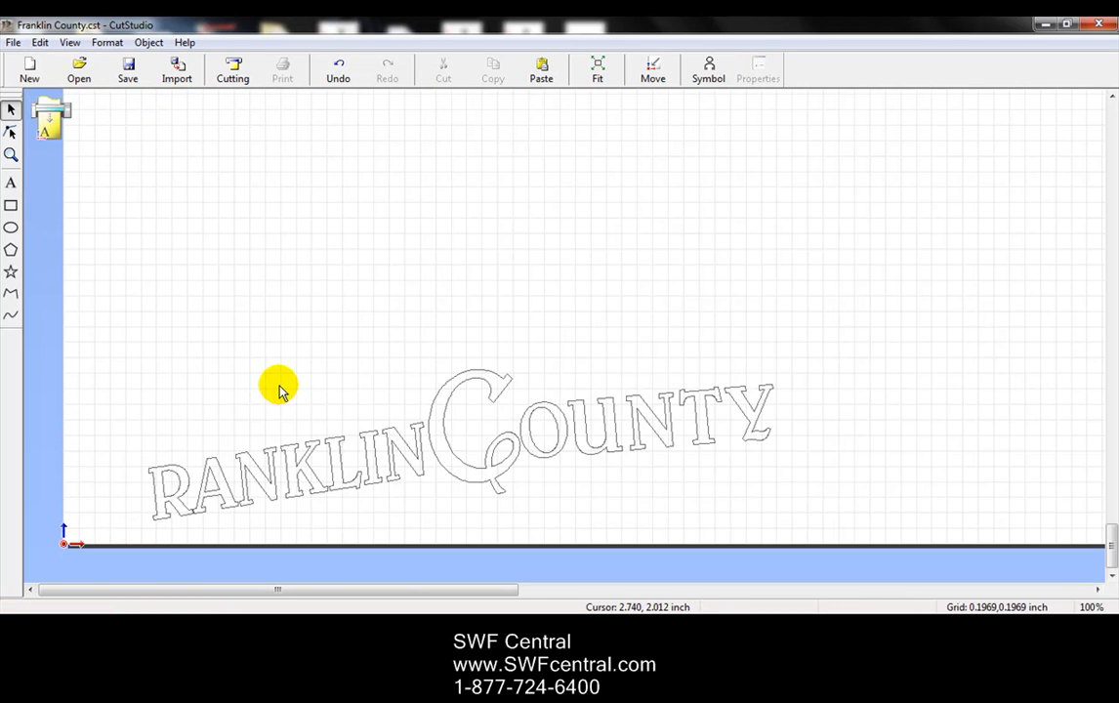
pyautogui.moveTo(279, 349)
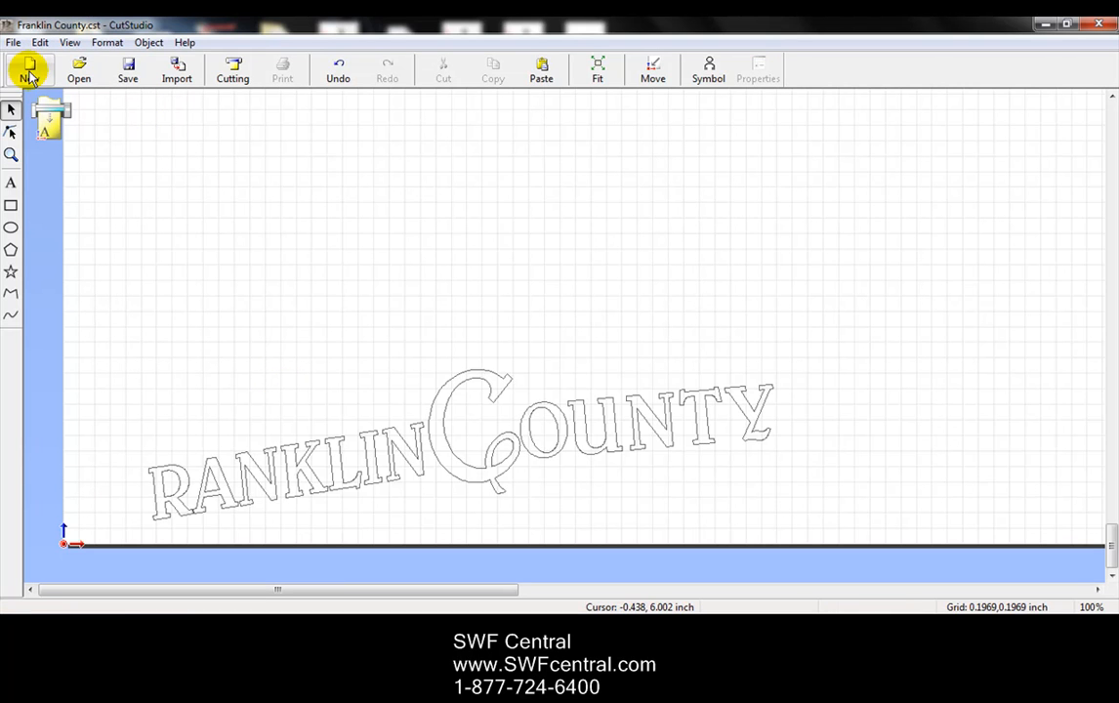
pyautogui.click(27, 71)
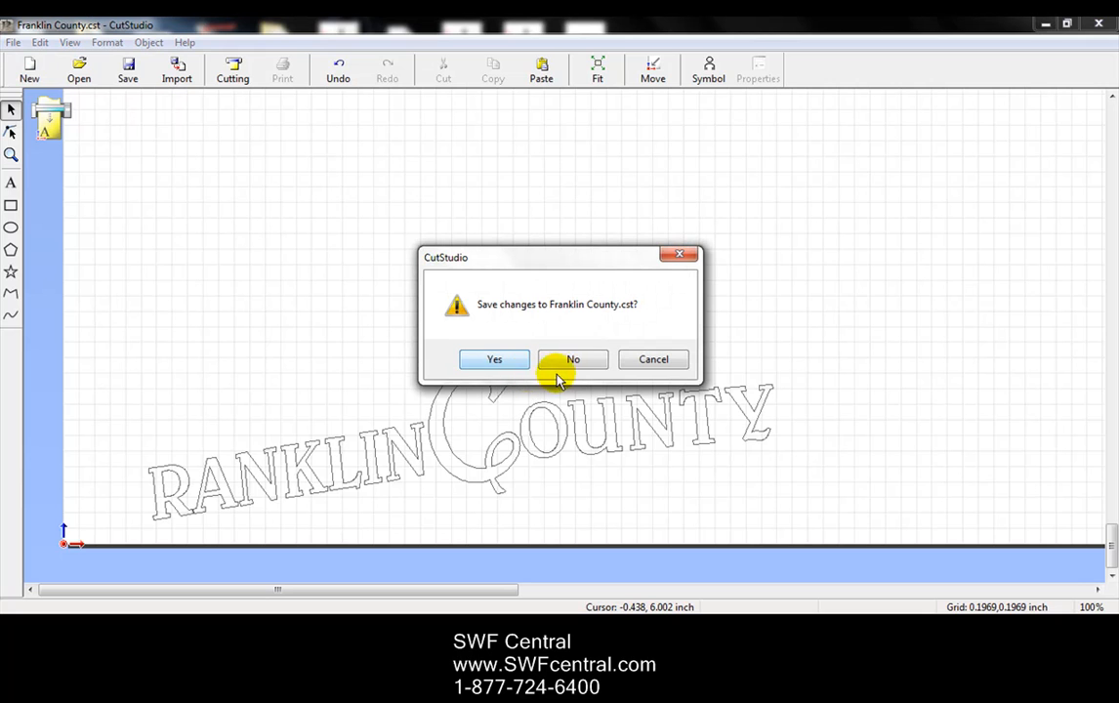
pyautogui.moveTo(494, 360)
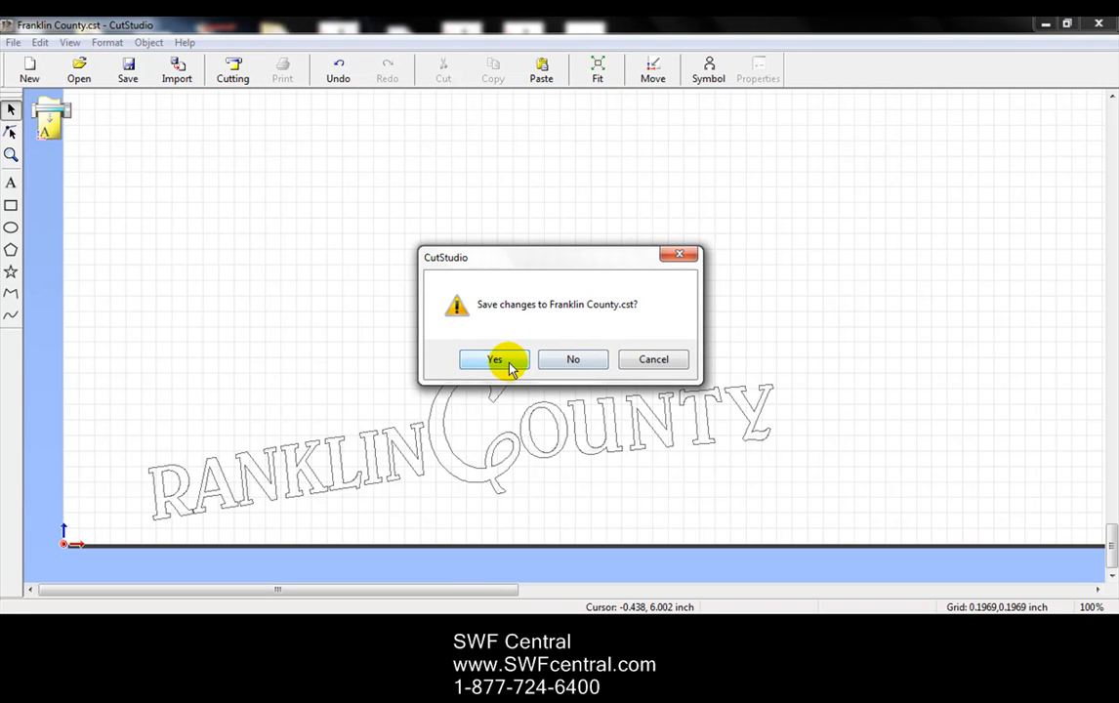
pyautogui.click(492, 360)
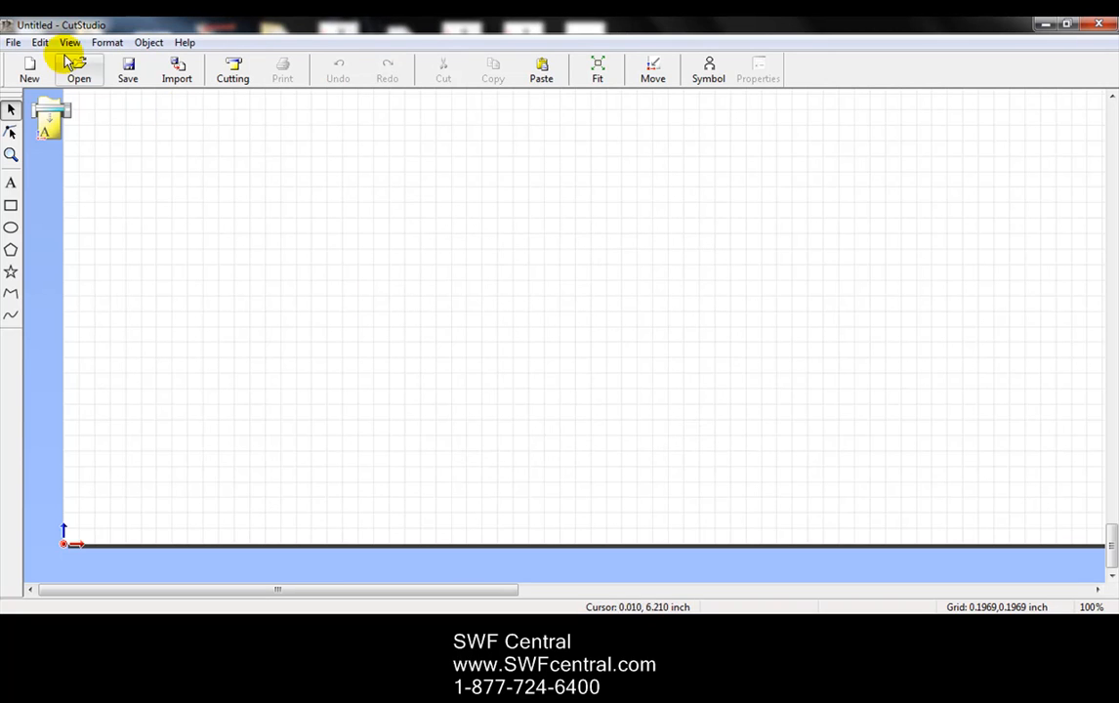
pyautogui.click(43, 43)
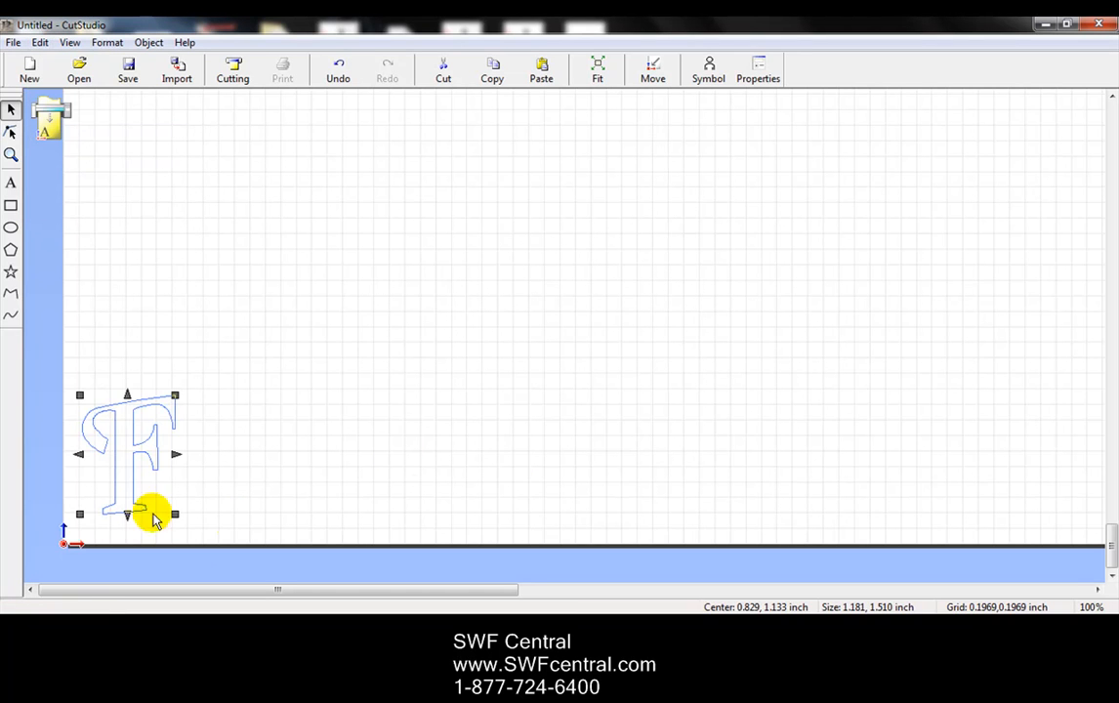
pyautogui.moveTo(242, 451)
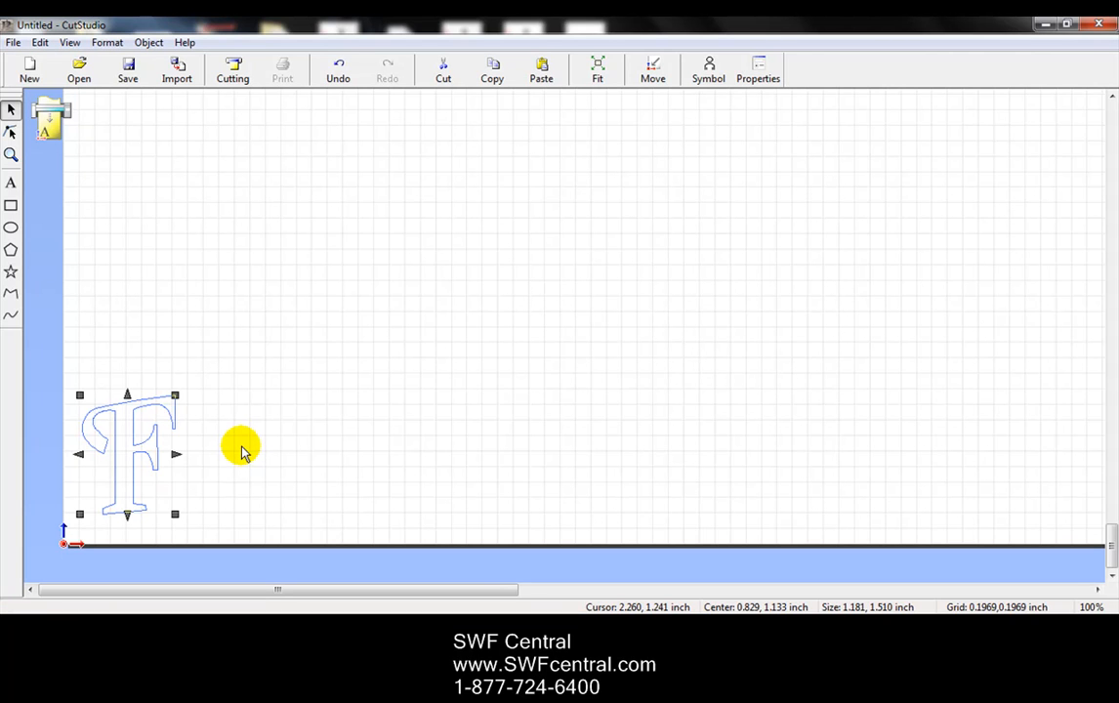
pyautogui.moveTo(231, 337)
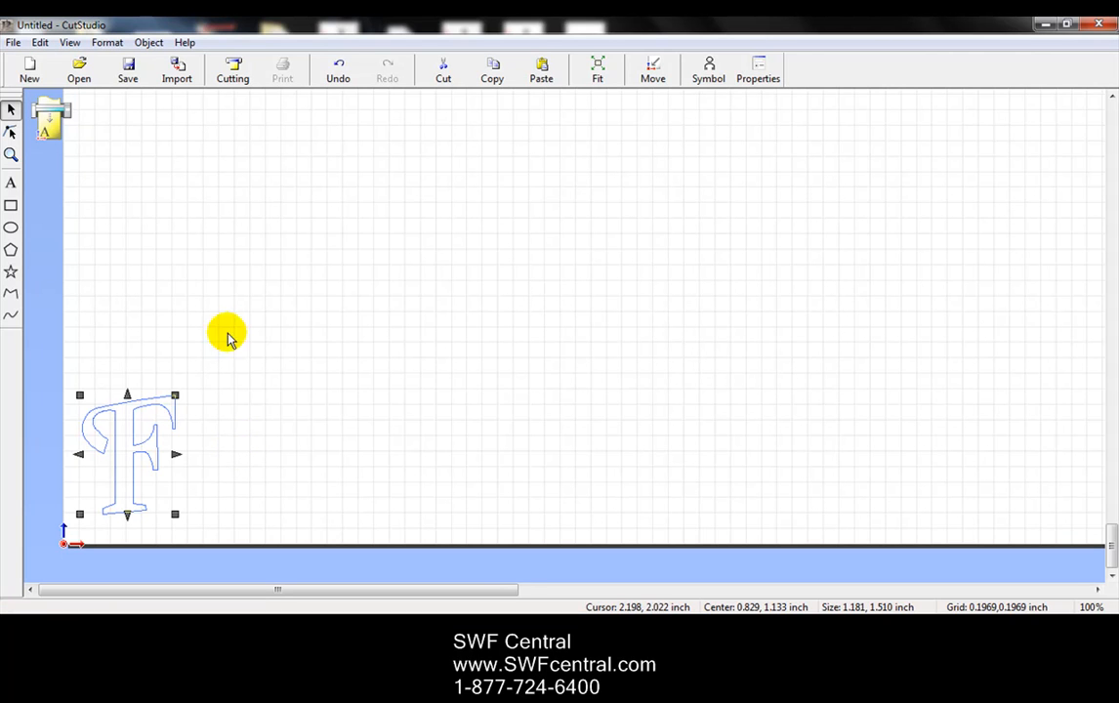
pyautogui.click(18, 43)
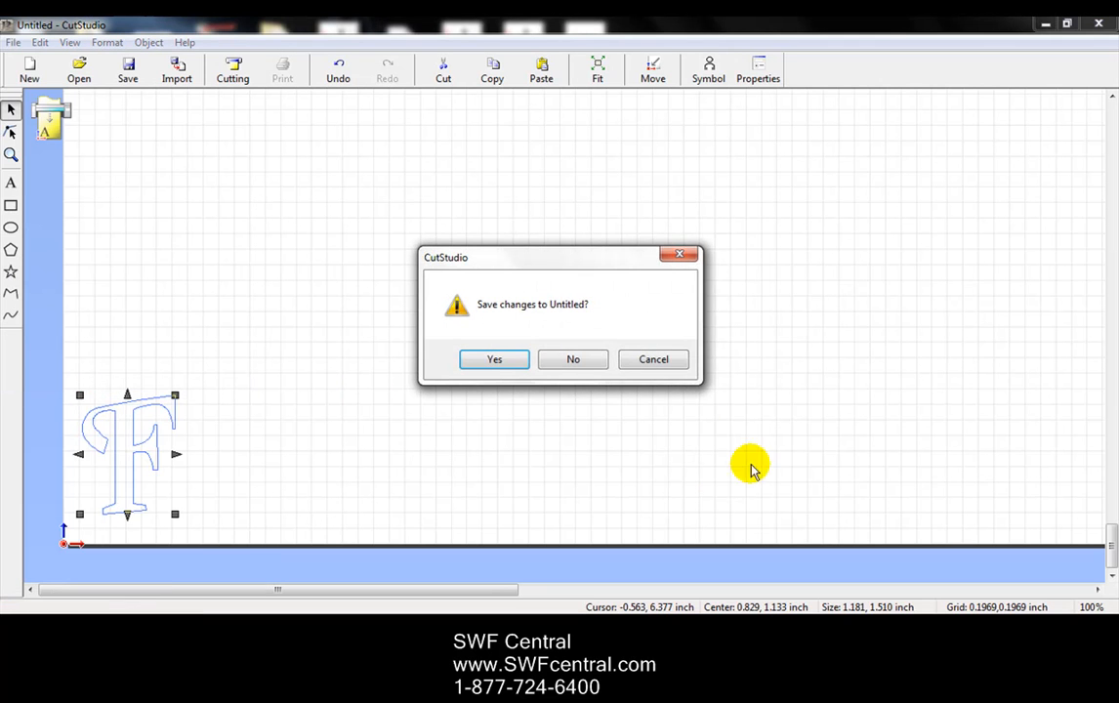
pyautogui.click(492, 359)
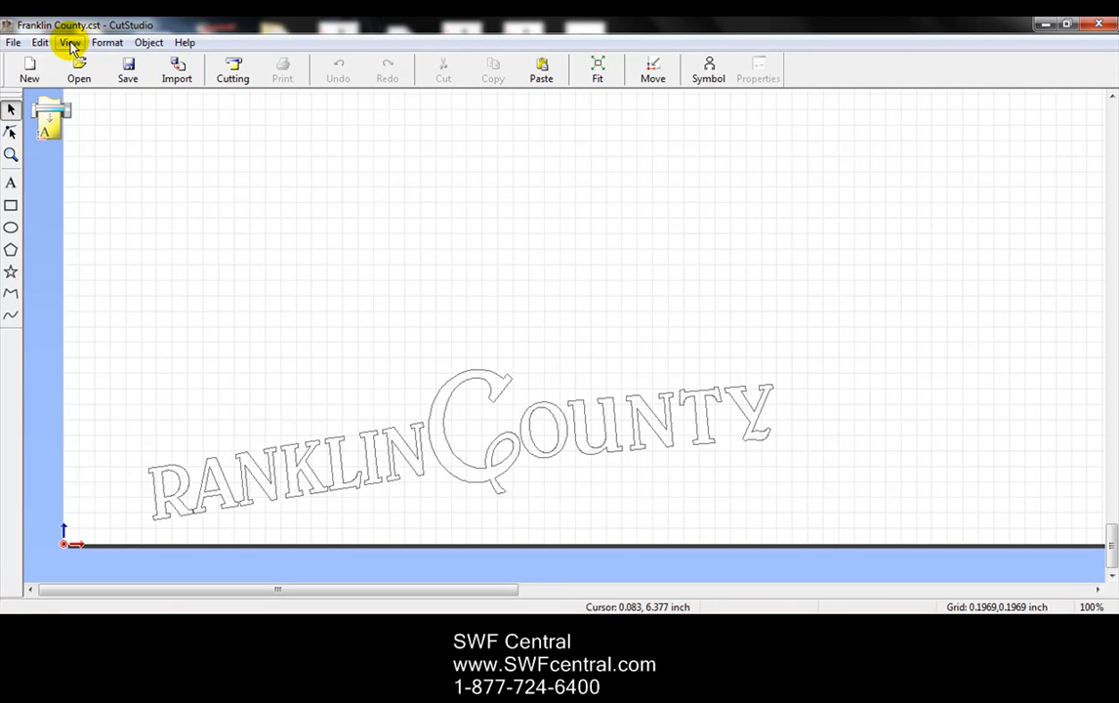
pyautogui.moveTo(41, 43)
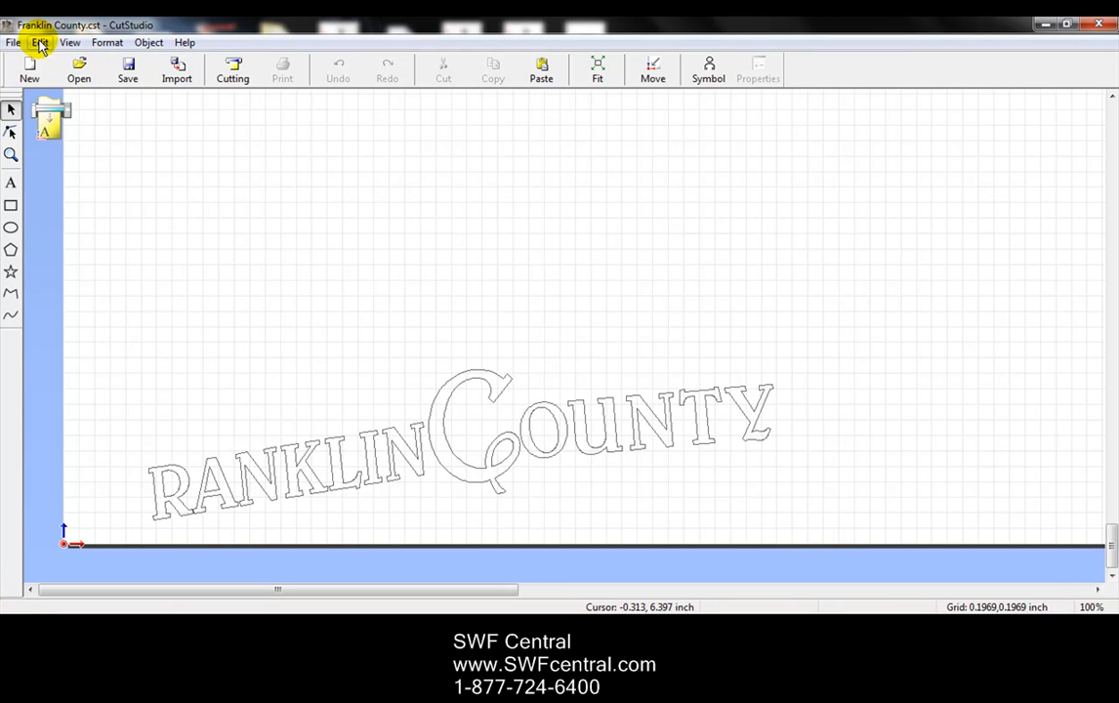
pyautogui.click(39, 43)
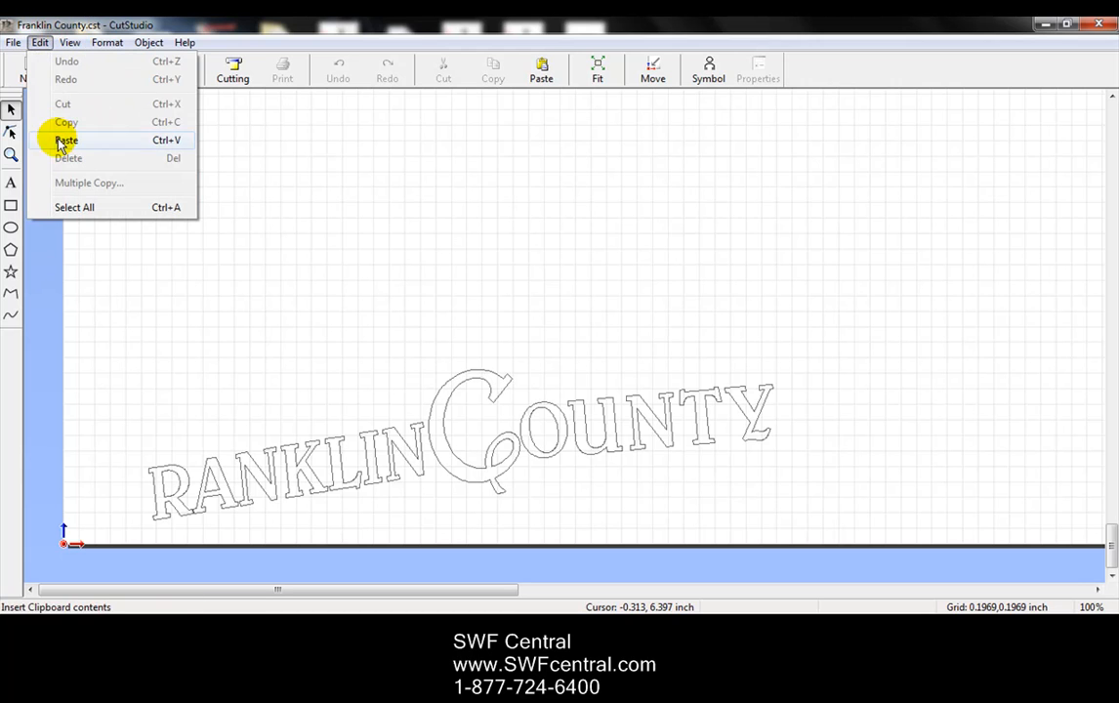
pyautogui.click(66, 141)
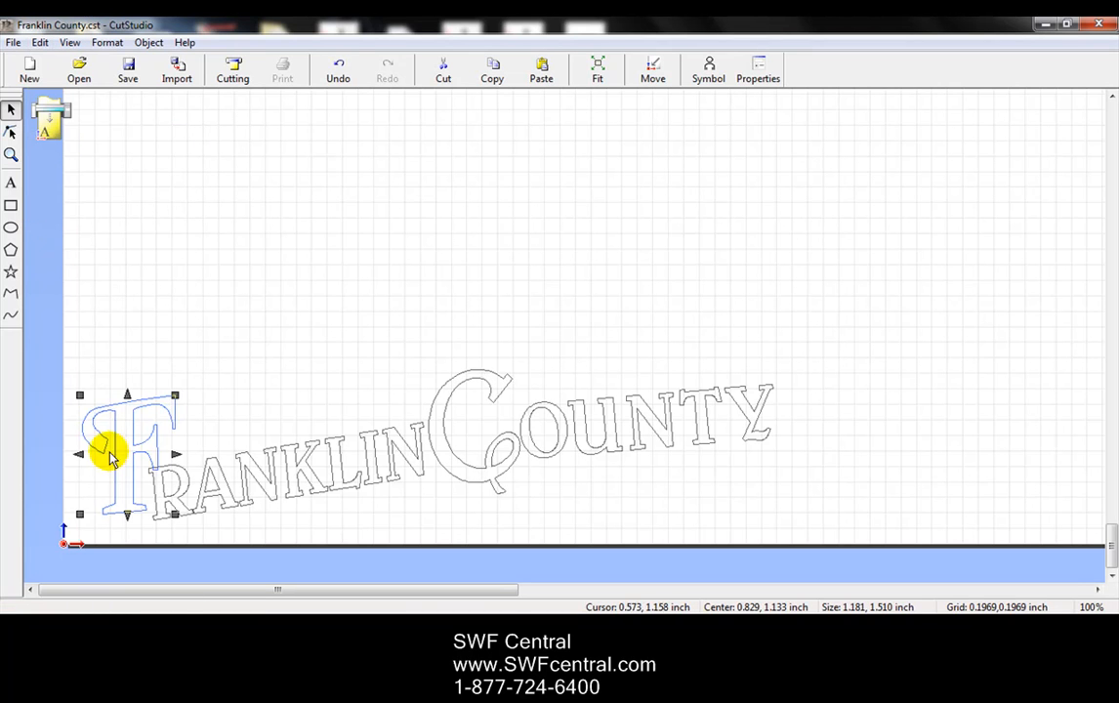
pyautogui.moveTo(110, 457); pyautogui.dragTo(109, 465)
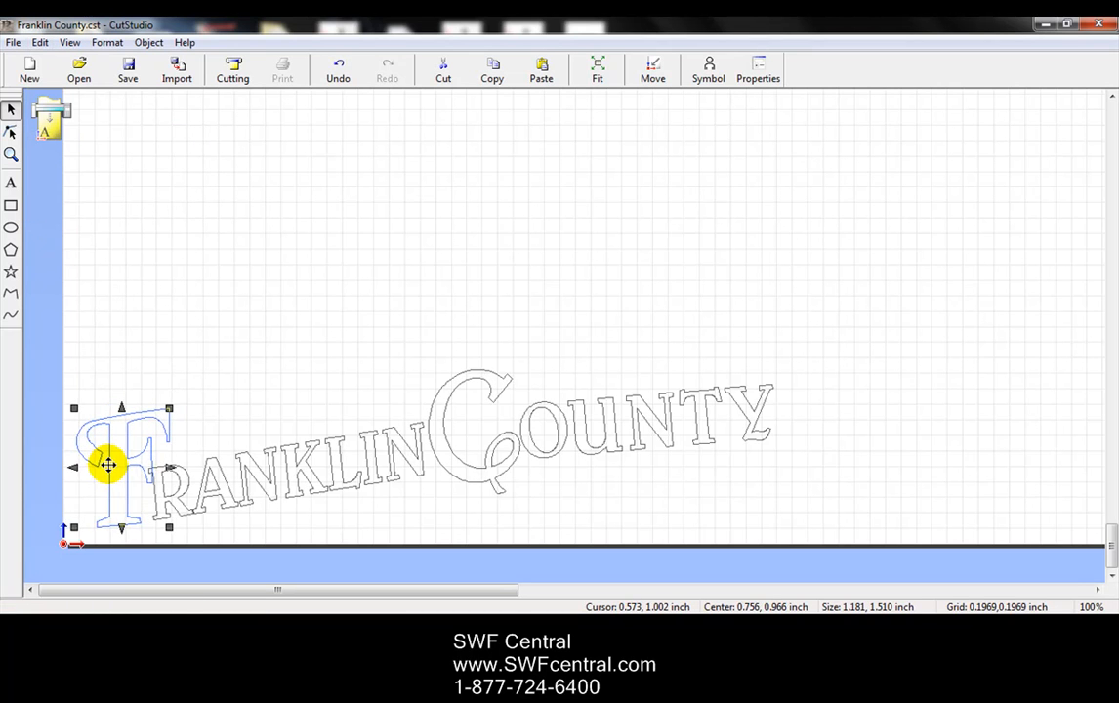
pyautogui.moveTo(109, 465); pyautogui.dragTo(101, 465)
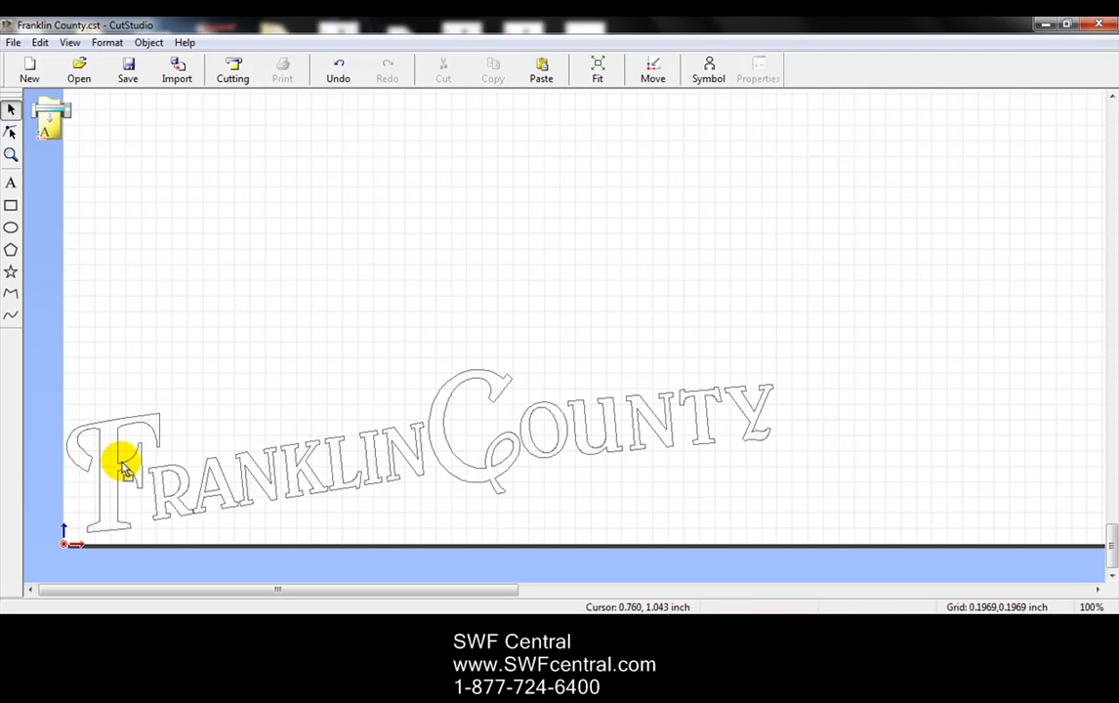
# Step: Select the F, start a new document and save changes to Franklin County.cst
pyautogui.click(121, 469)
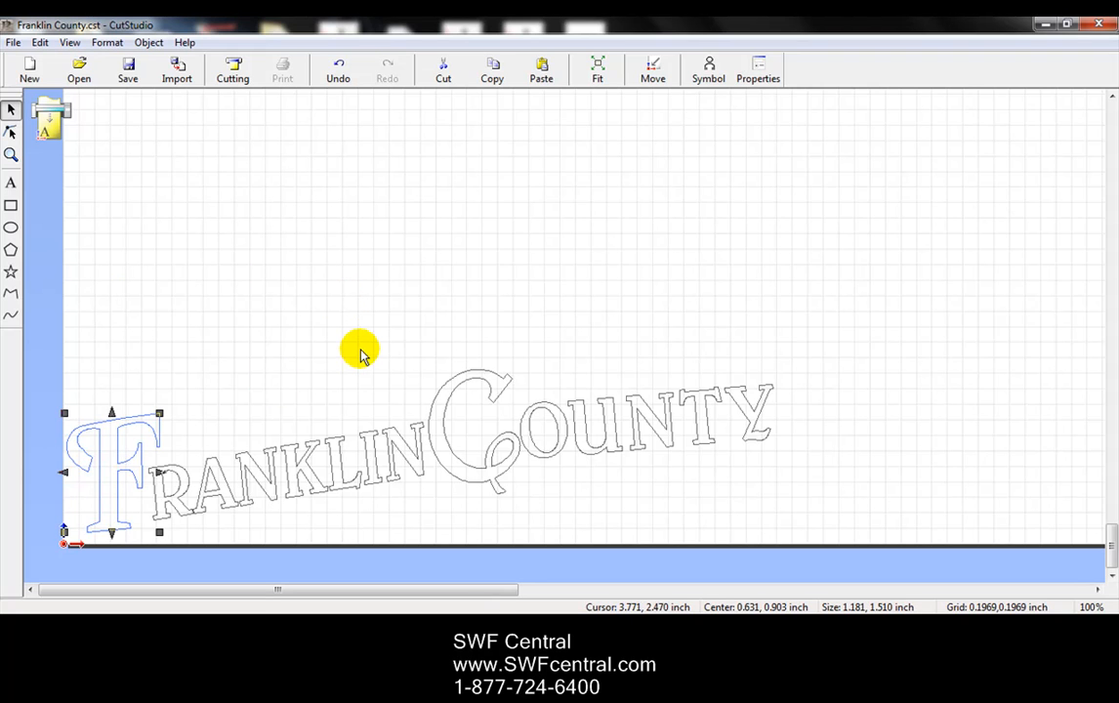
pyautogui.moveTo(360, 342)
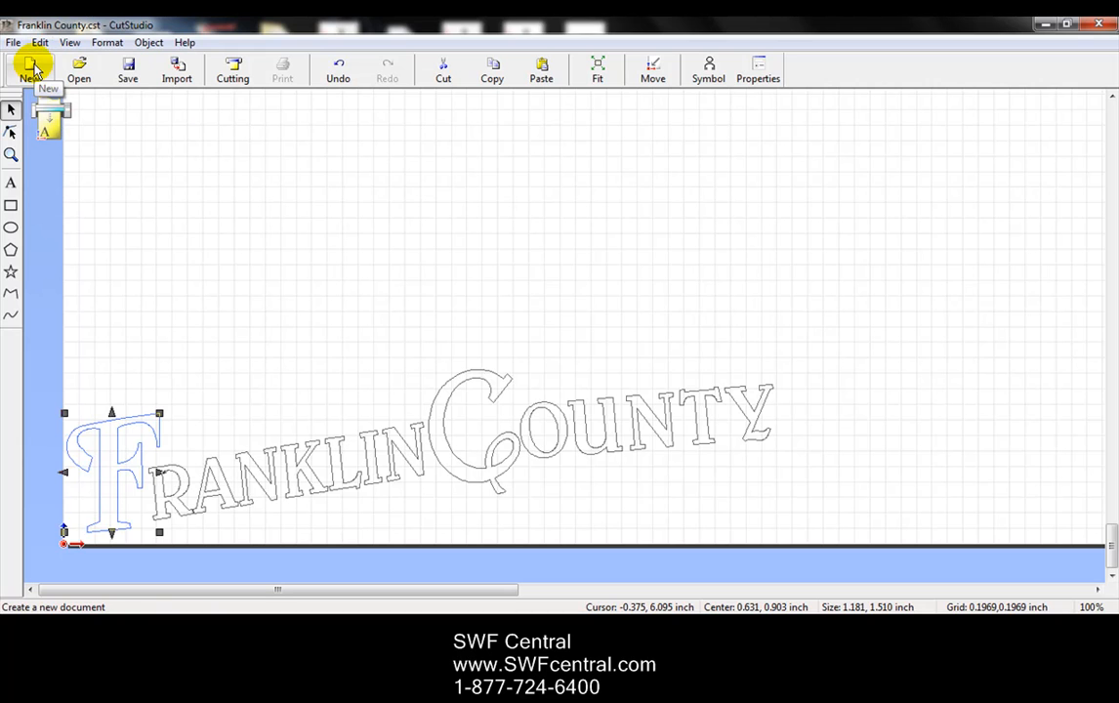
pyautogui.click(30, 69)
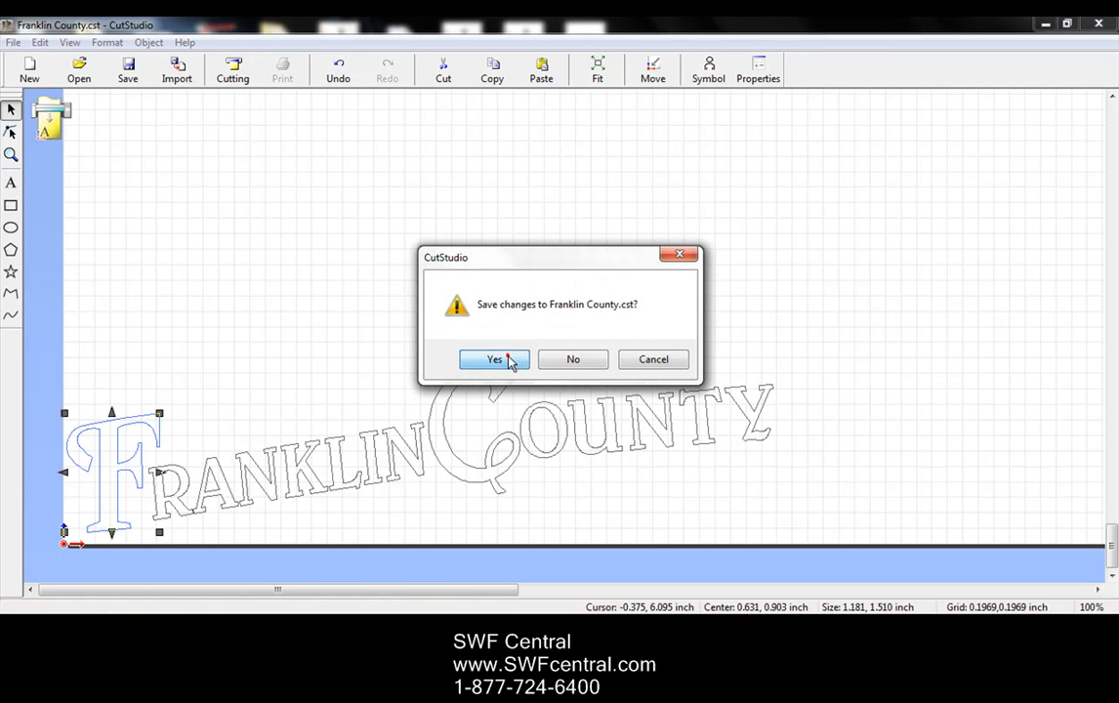
pyautogui.click(494, 359)
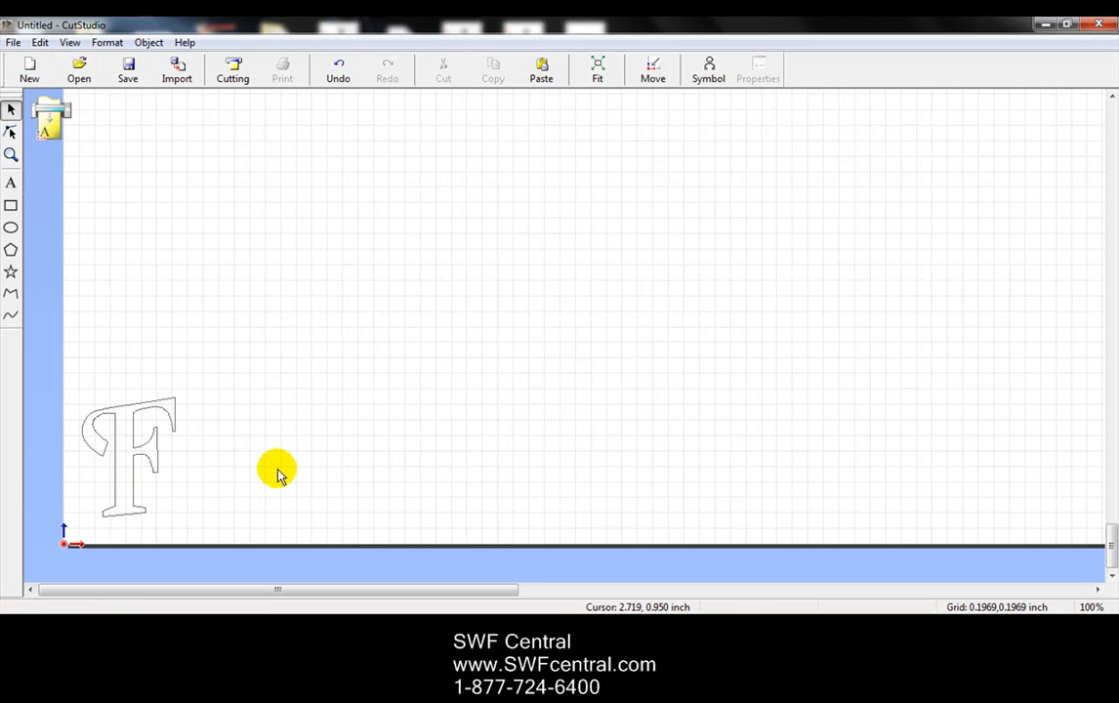
pyautogui.moveTo(125, 133)
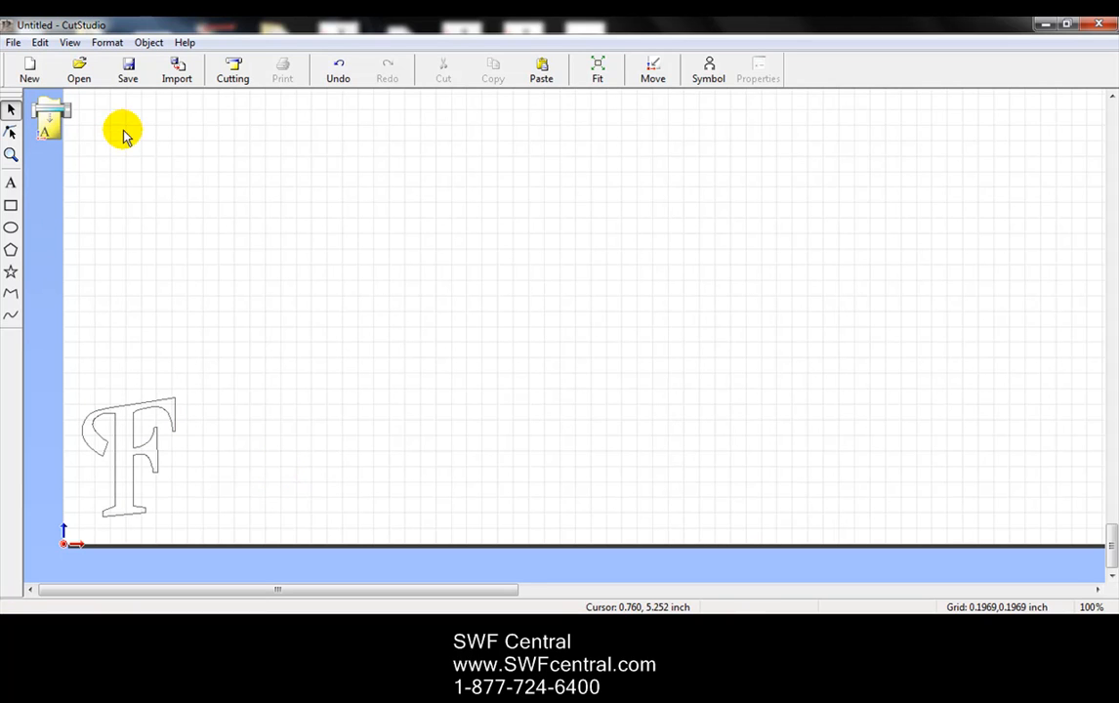
pyautogui.moveTo(121, 129)
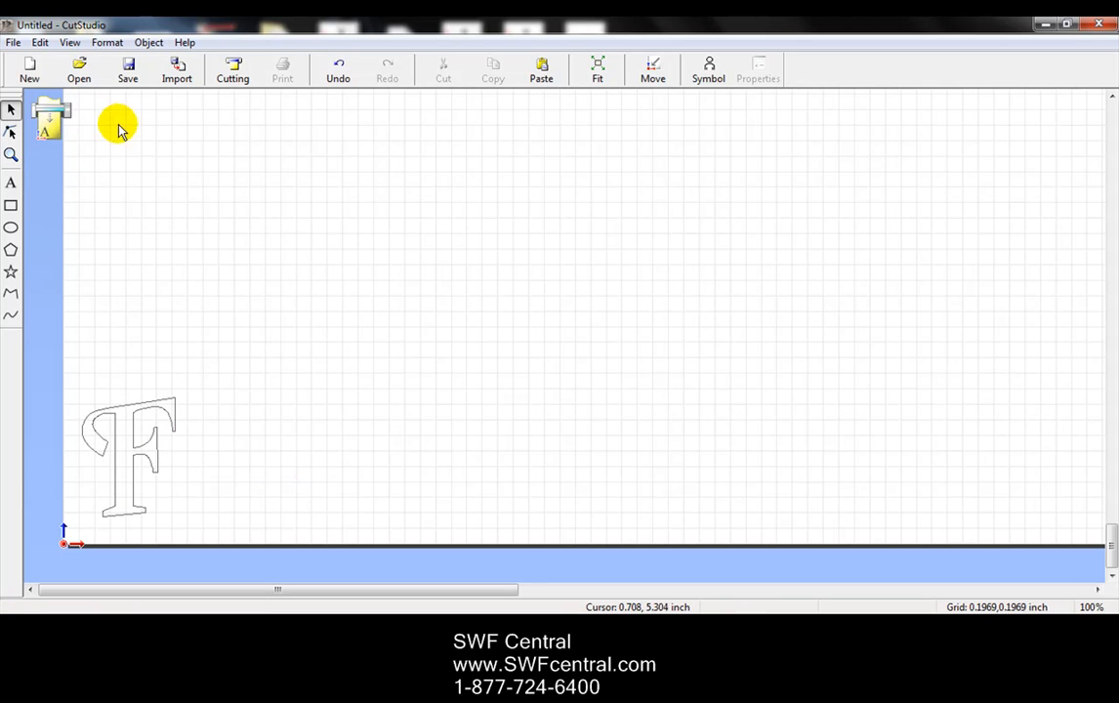
# Step: Show the File menu with Franklin County.cst listed among recent files
pyautogui.click(15, 43)
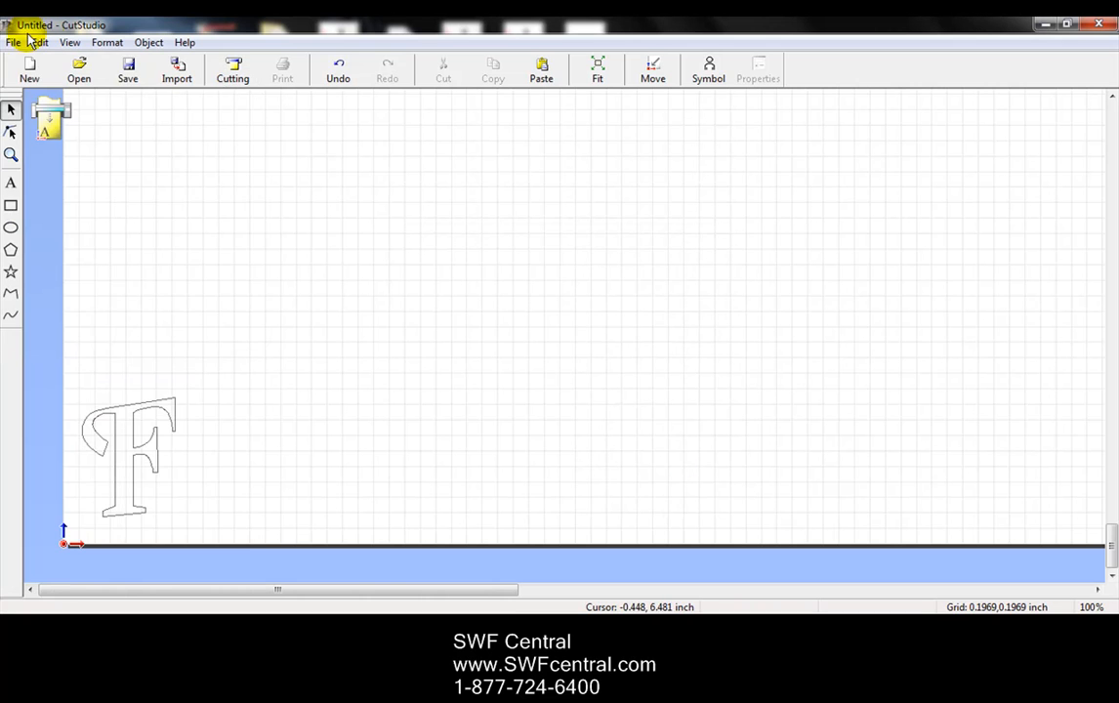
pyautogui.click(14, 43)
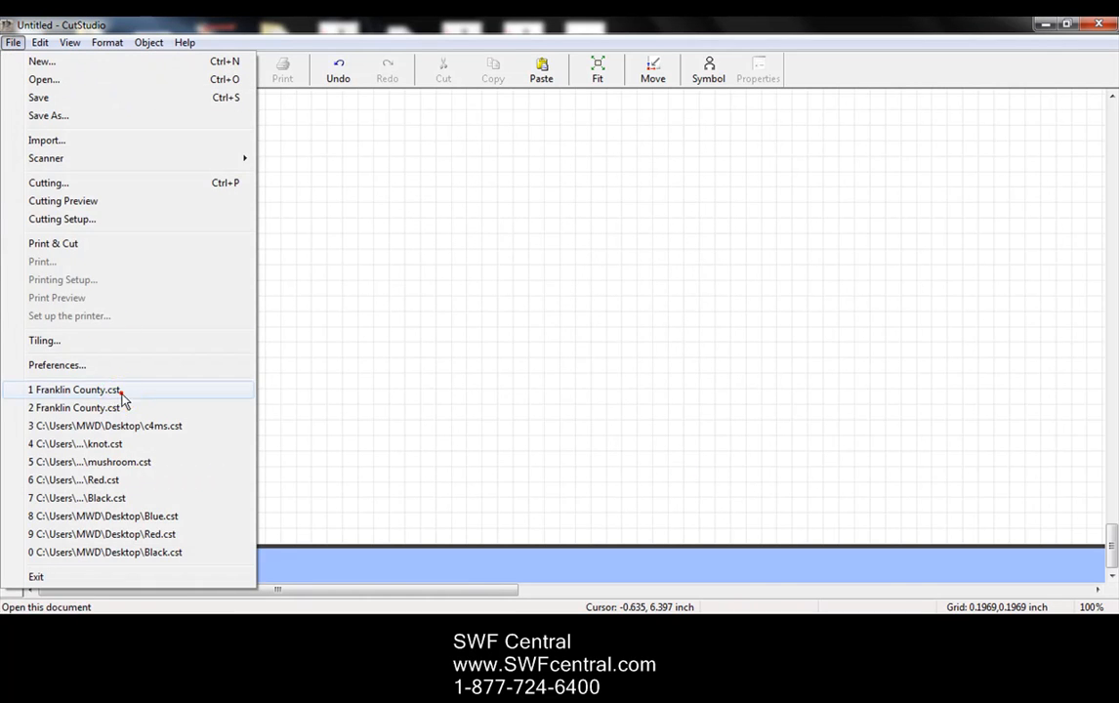
# Step: Reopen Franklin County.cst, paste the F, move it above the lettering, then remove it
pyautogui.click(75, 391)
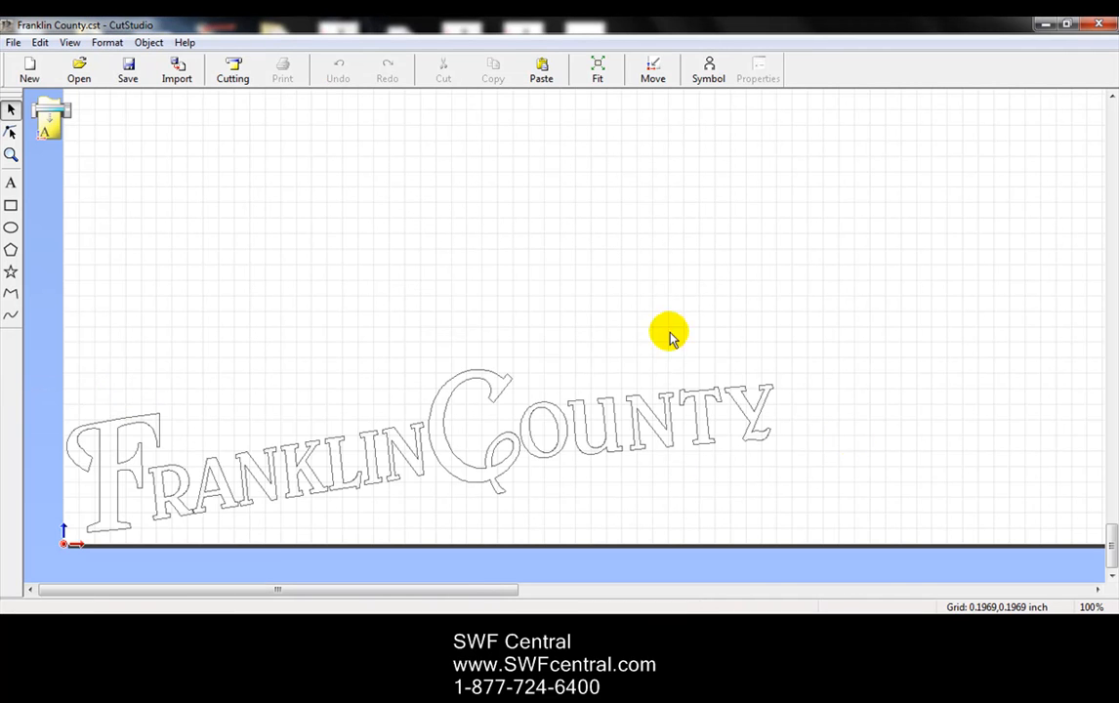
pyautogui.moveTo(176, 89)
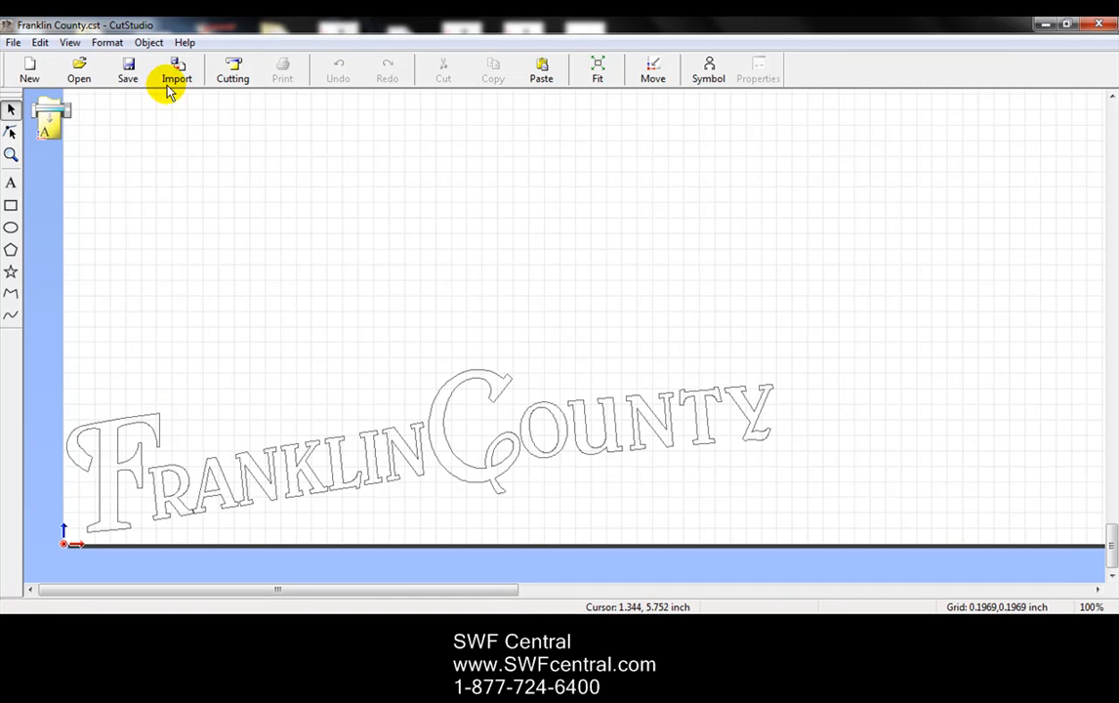
pyautogui.moveTo(43, 43)
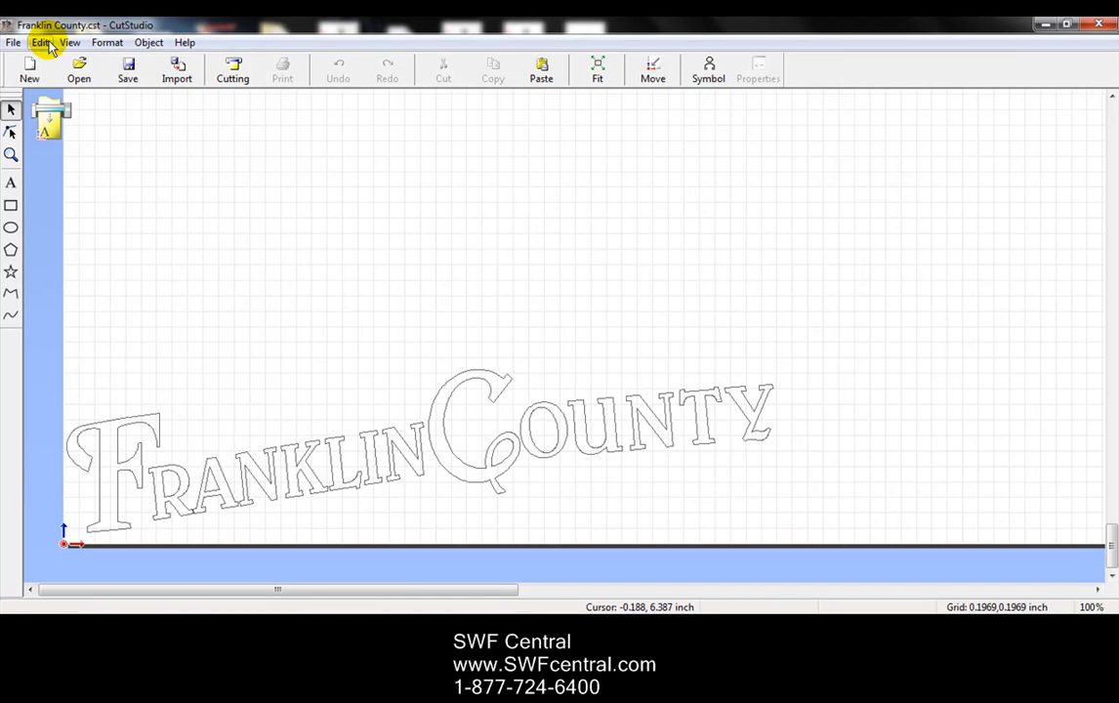
pyautogui.click(43, 43)
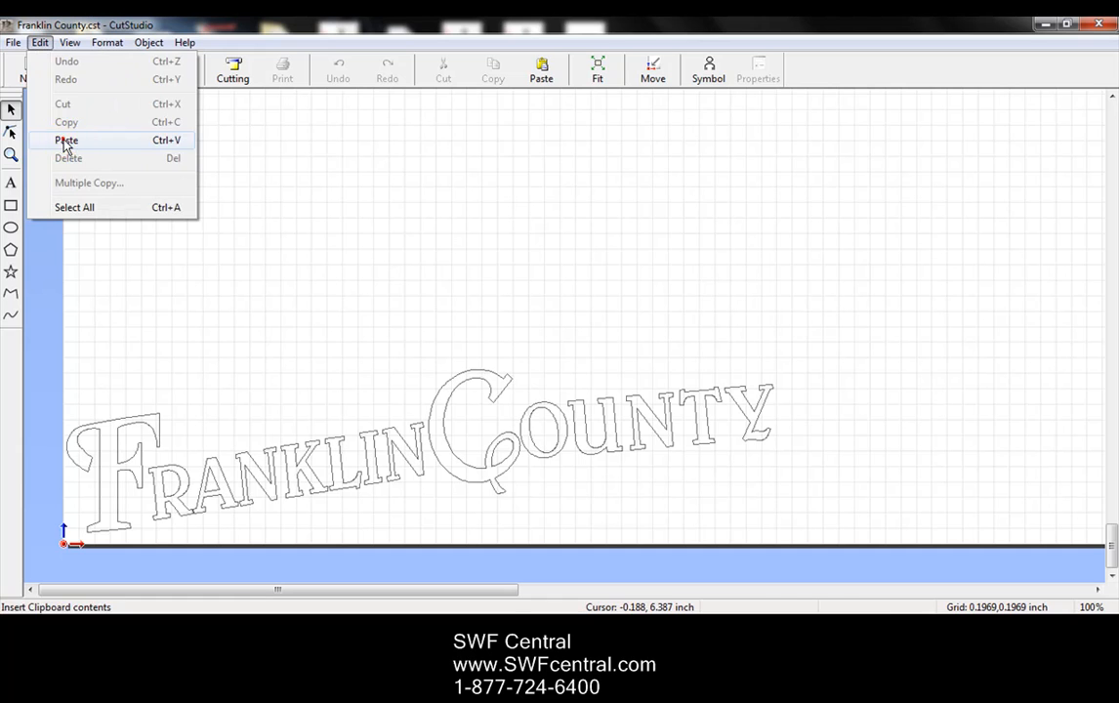
pyautogui.click(73, 141)
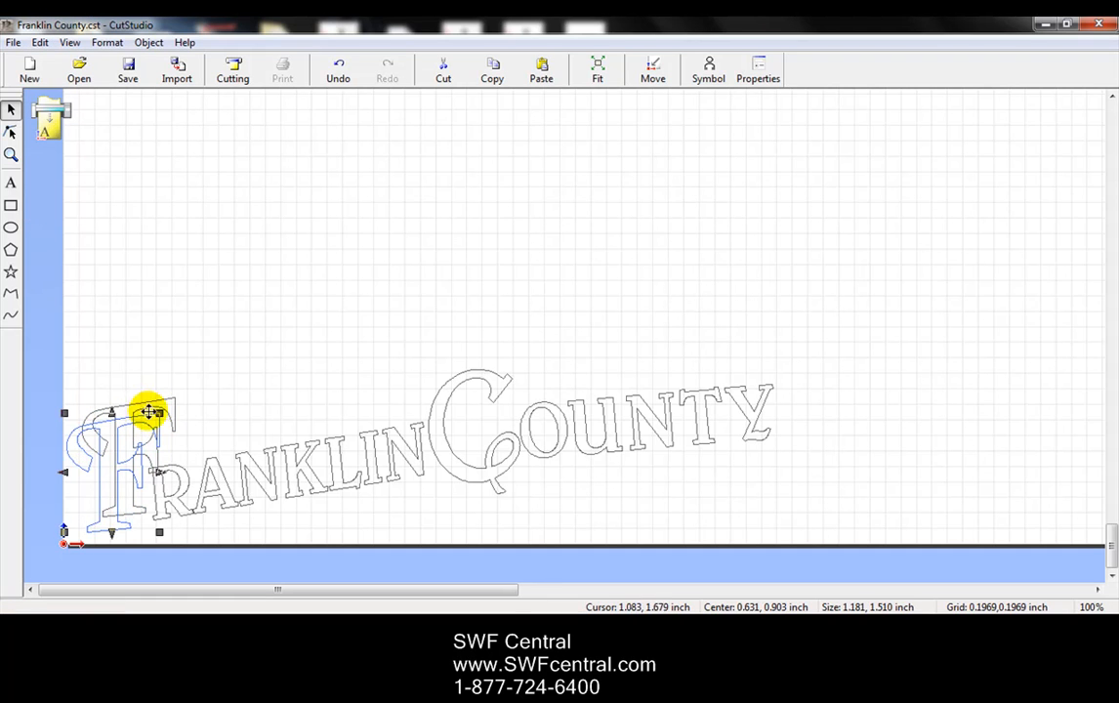
pyautogui.moveTo(148, 413); pyautogui.dragTo(164, 290)
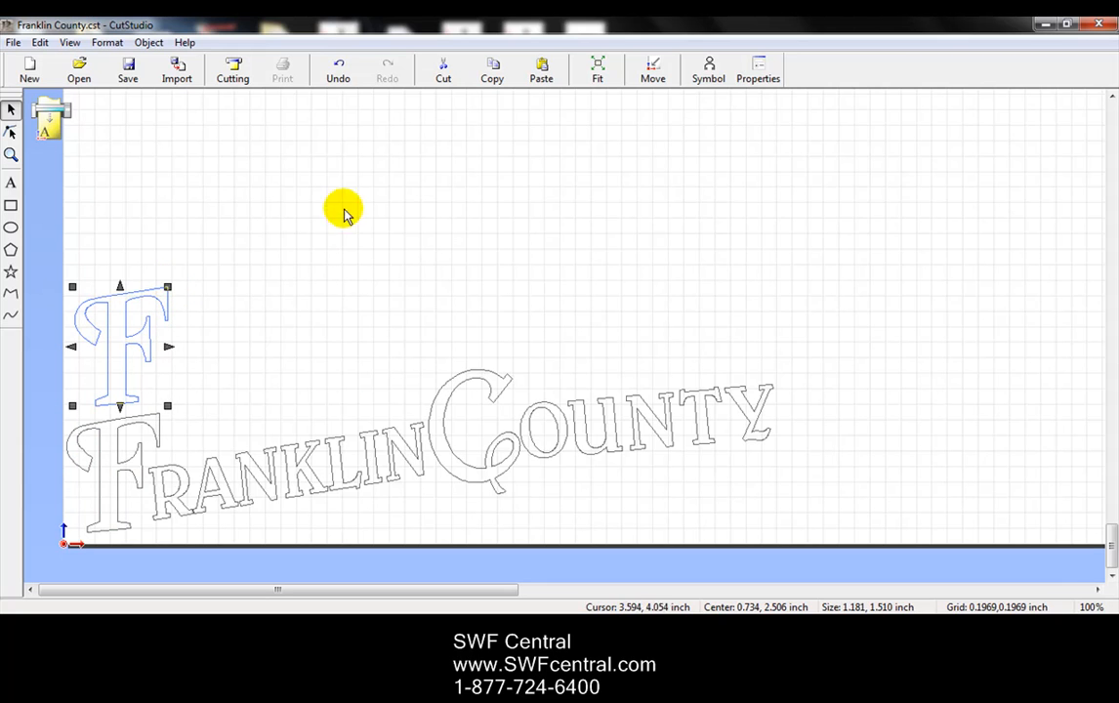
pyautogui.moveTo(121, 277)
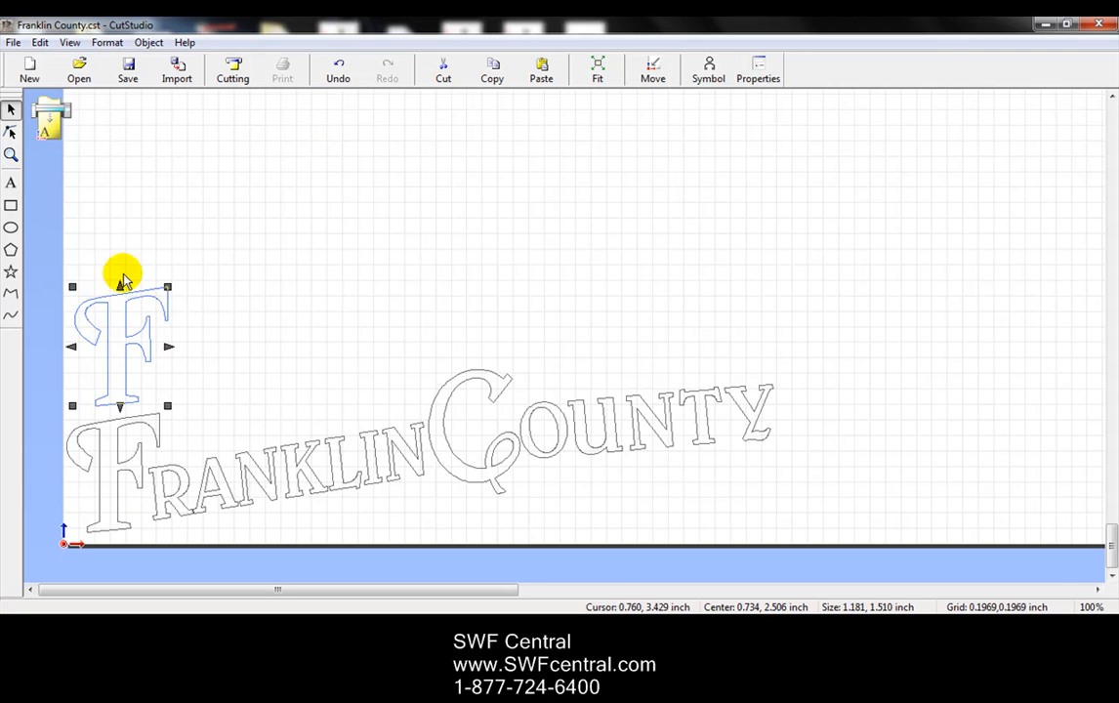
pyautogui.click(43, 43)
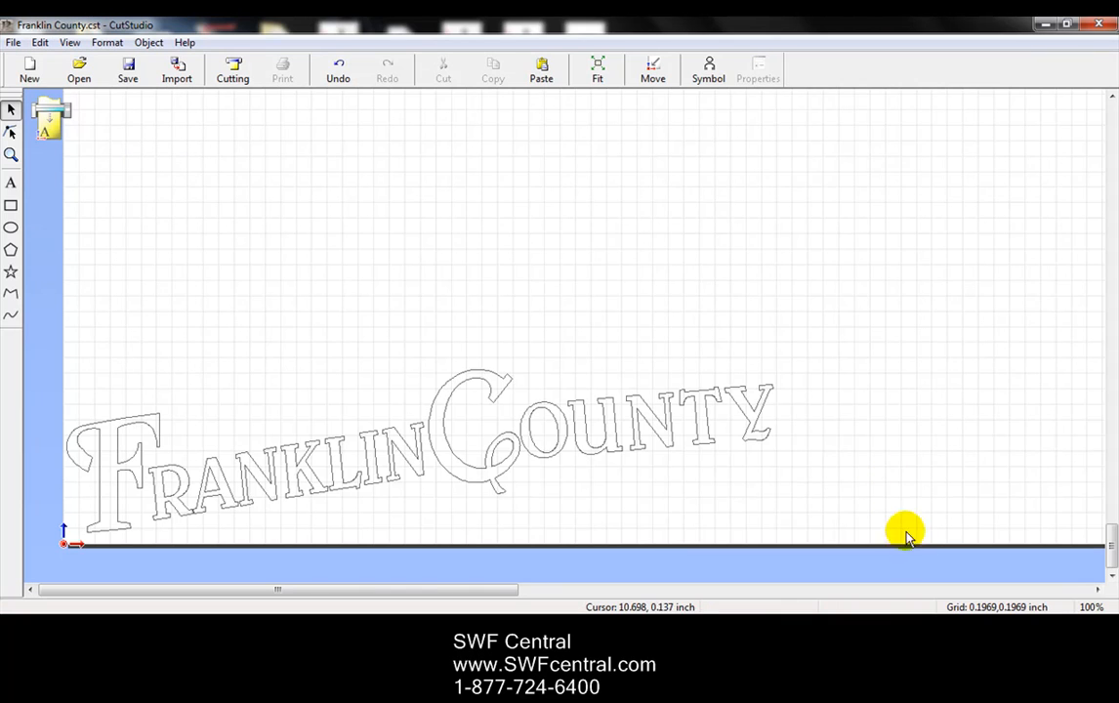
pyautogui.moveTo(902, 540)
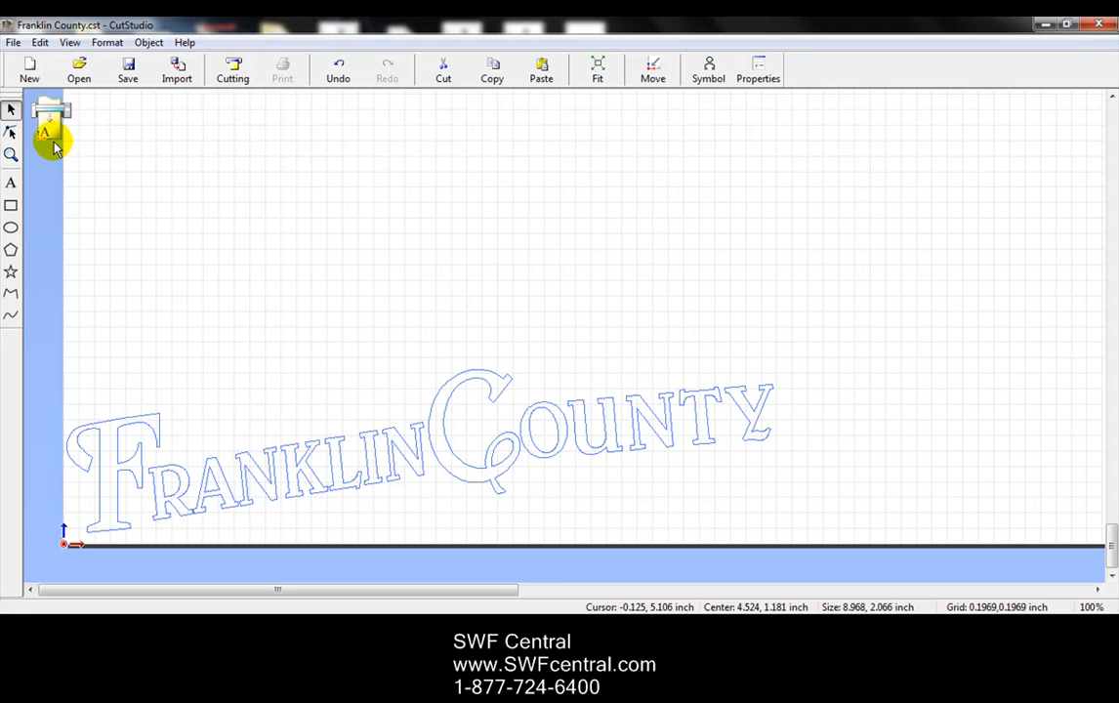
# Step: Select the whole Franklin County lettering and show the Edit menu for Multiple Copy
pyautogui.click(149, 43)
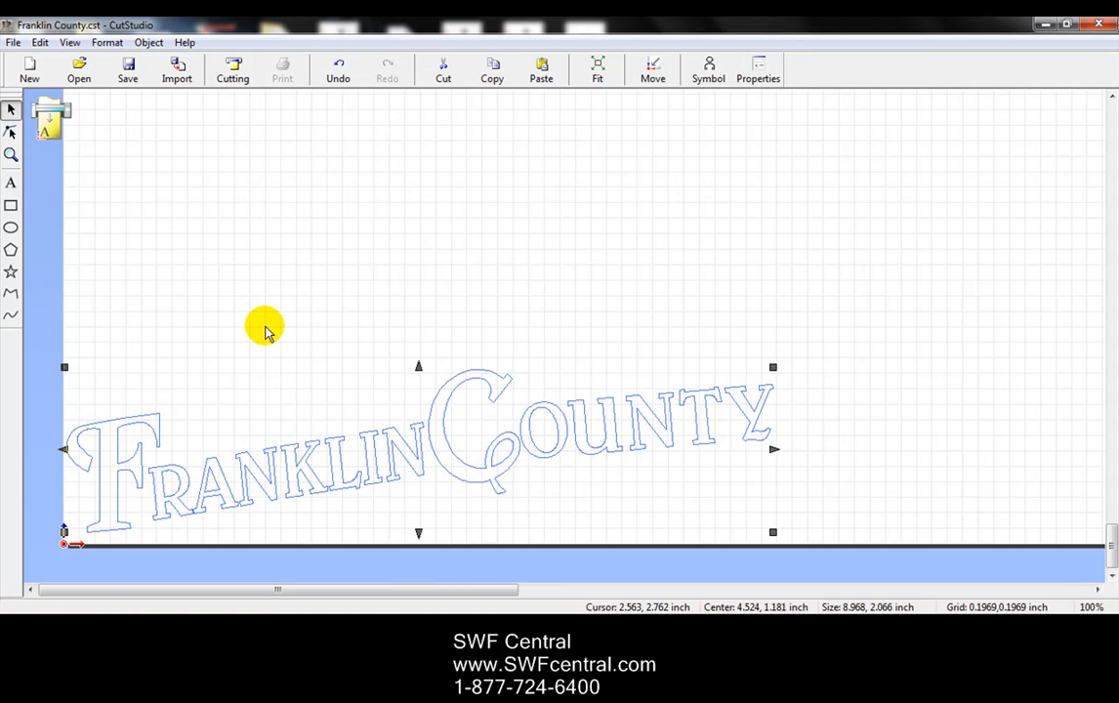
pyautogui.moveTo(299, 322)
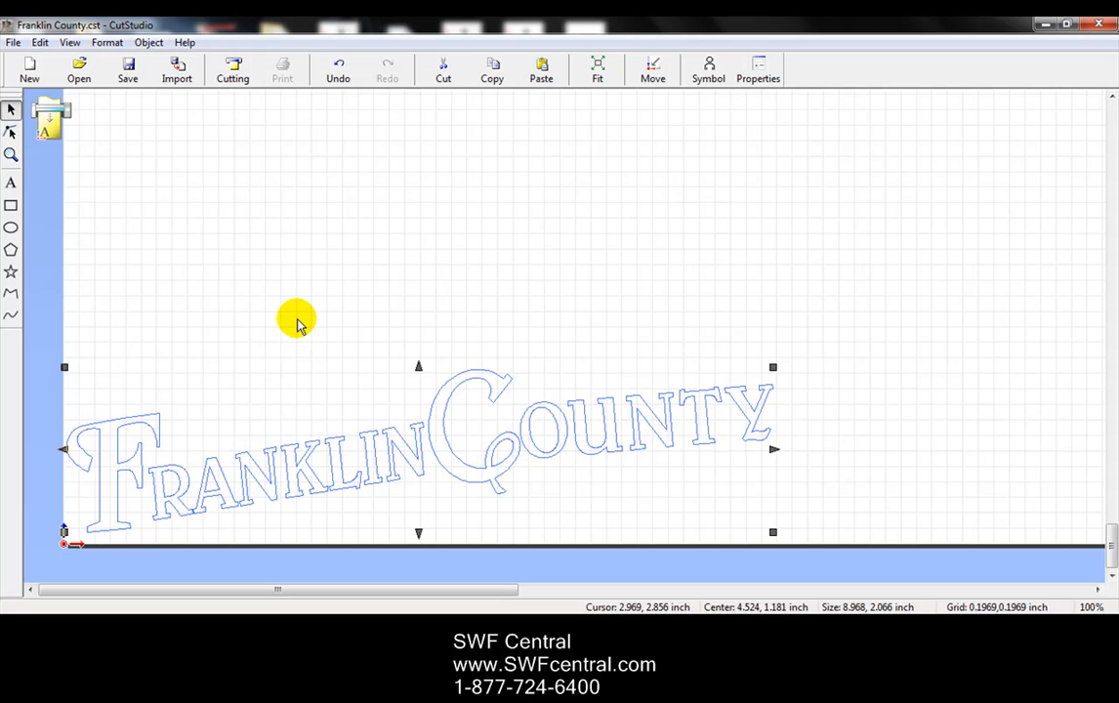
pyautogui.click(41, 43)
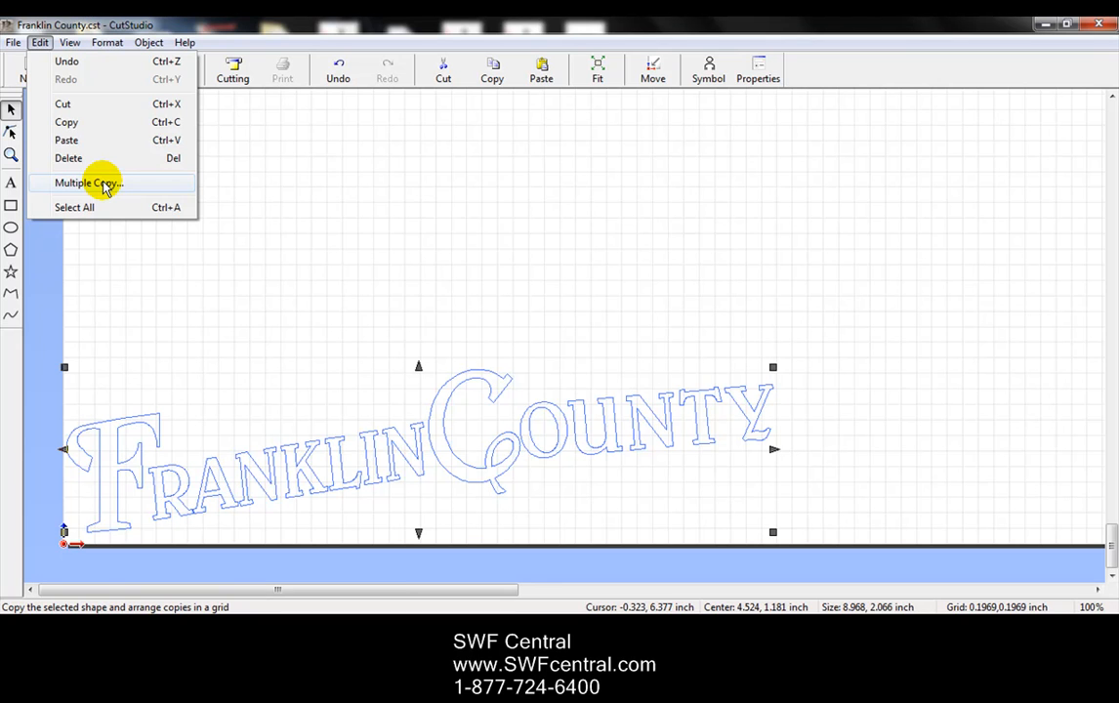
# Step: Run Multiple Copy with 3 columns, 25 rows and 0.25-inch spacing both ways
pyautogui.click(94, 182)
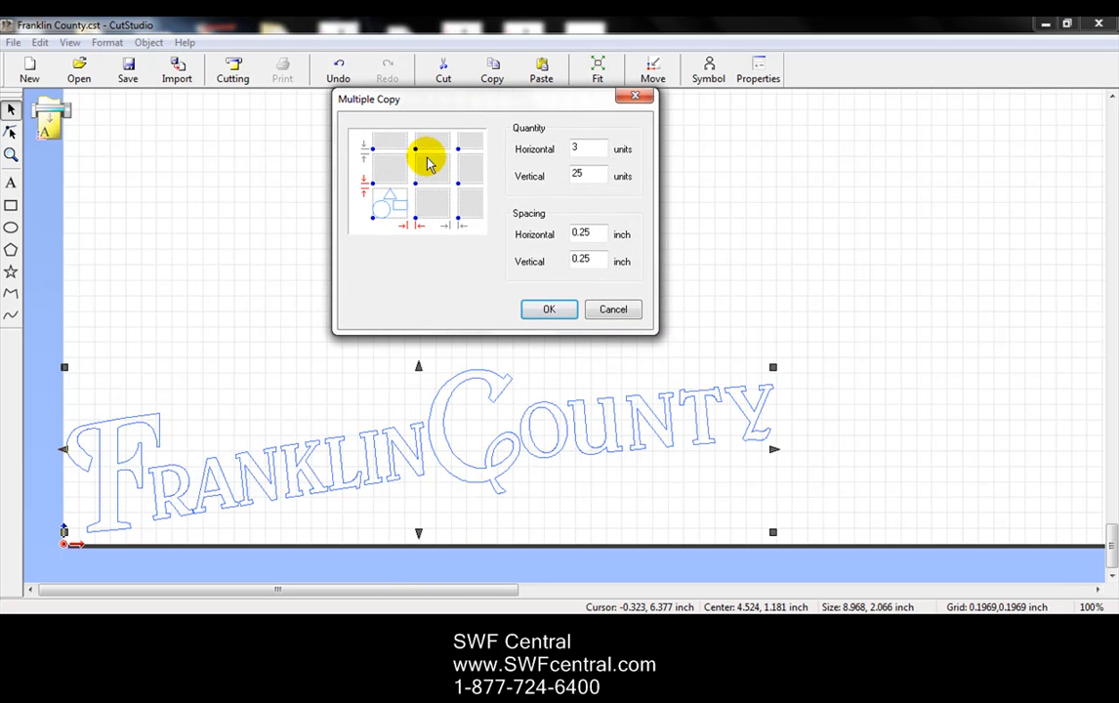
pyautogui.click(584, 148)
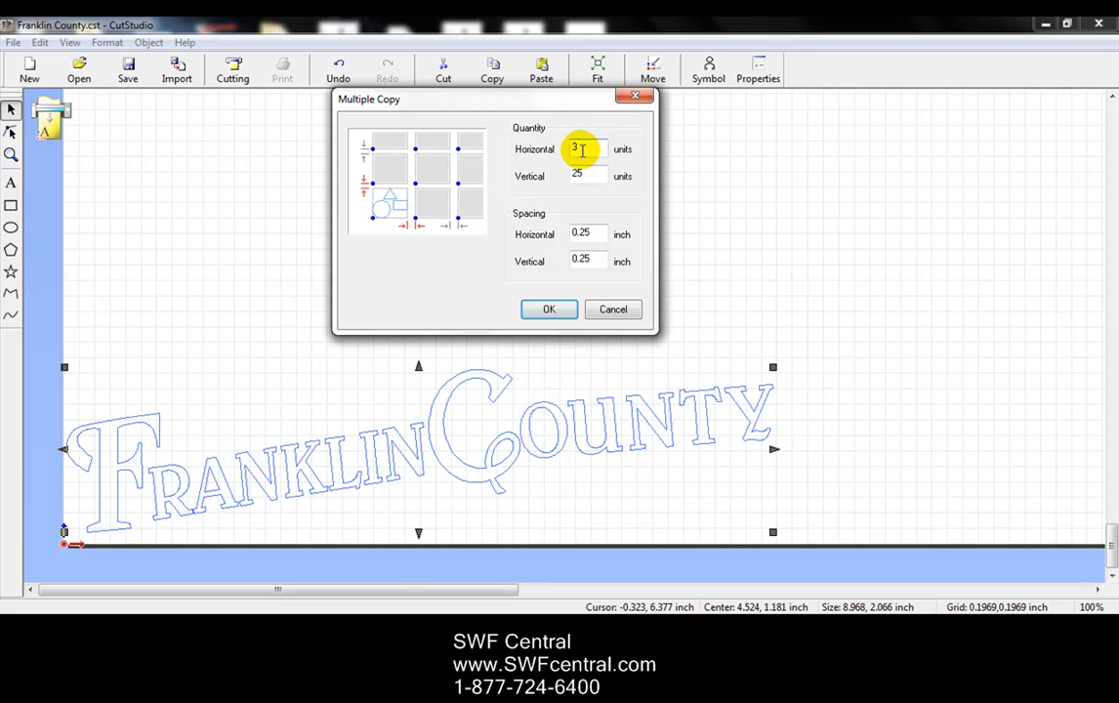
pyautogui.click(588, 175)
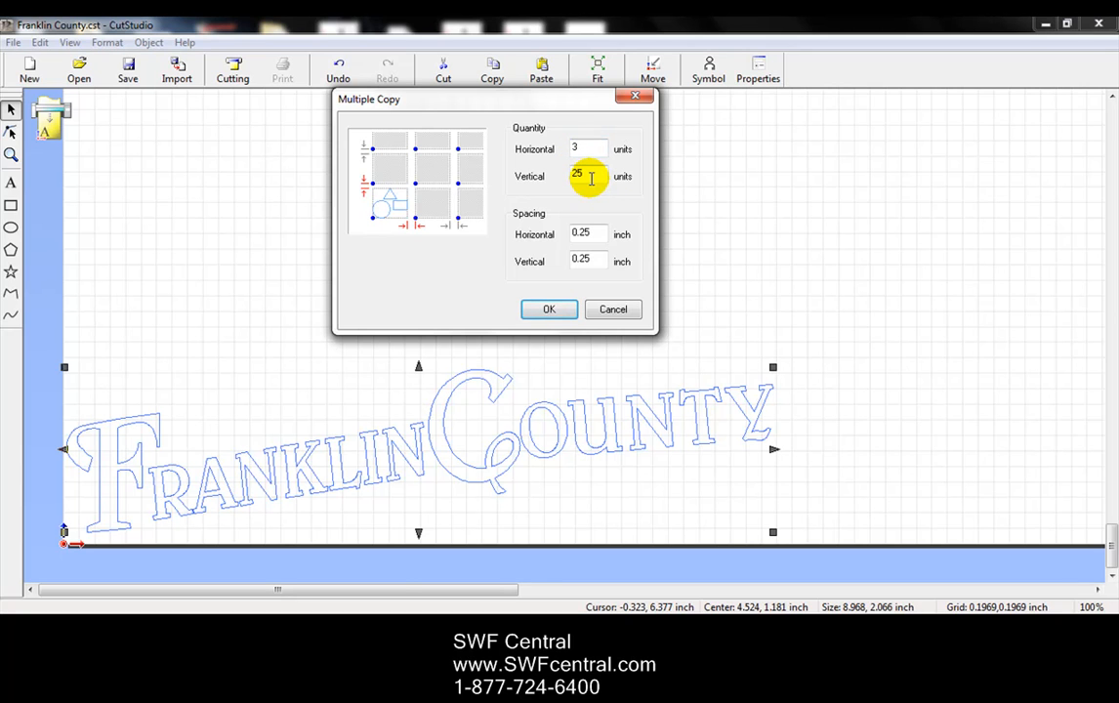
pyautogui.moveTo(601, 223)
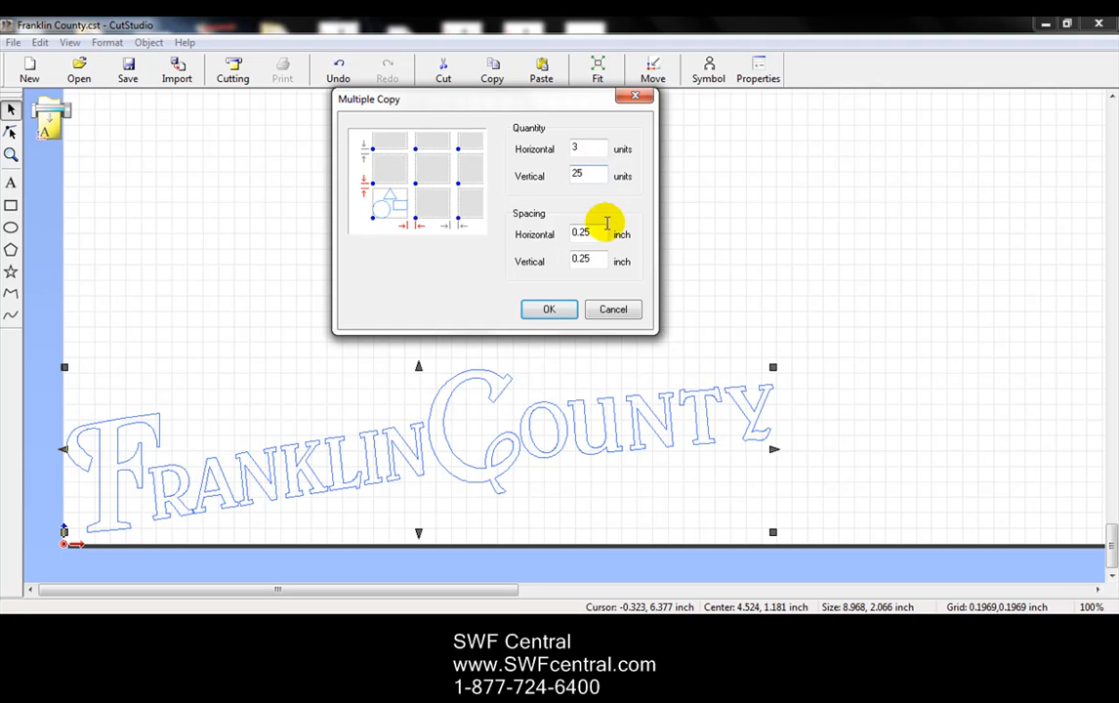
pyautogui.moveTo(551, 231)
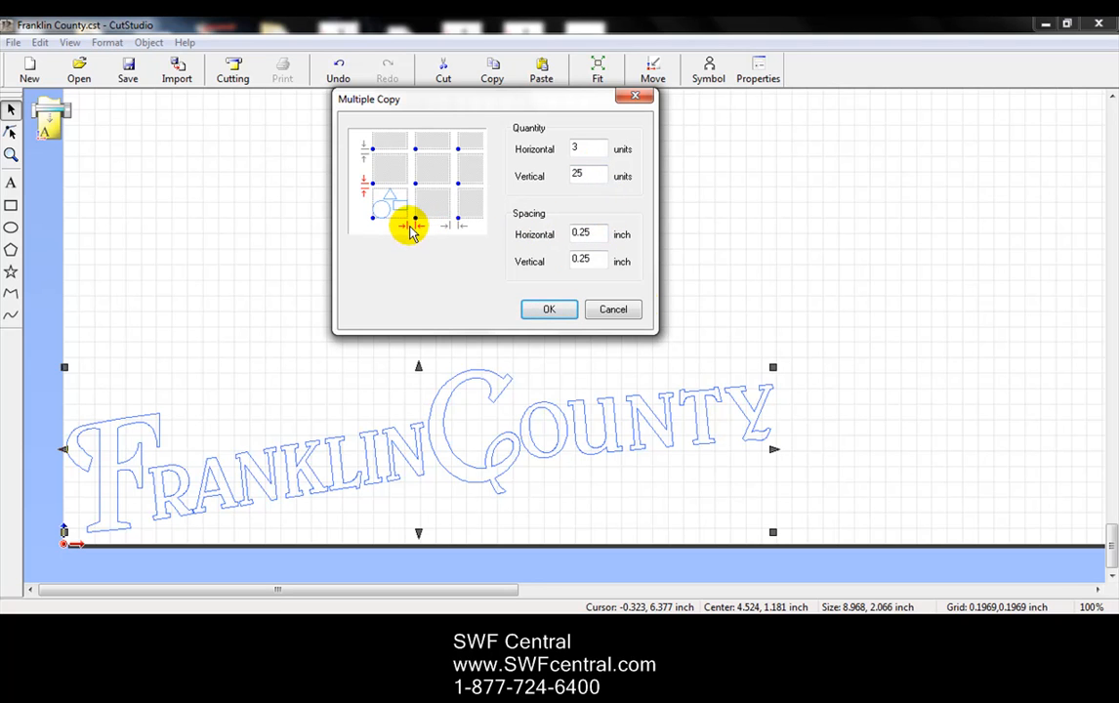
pyautogui.click(588, 262)
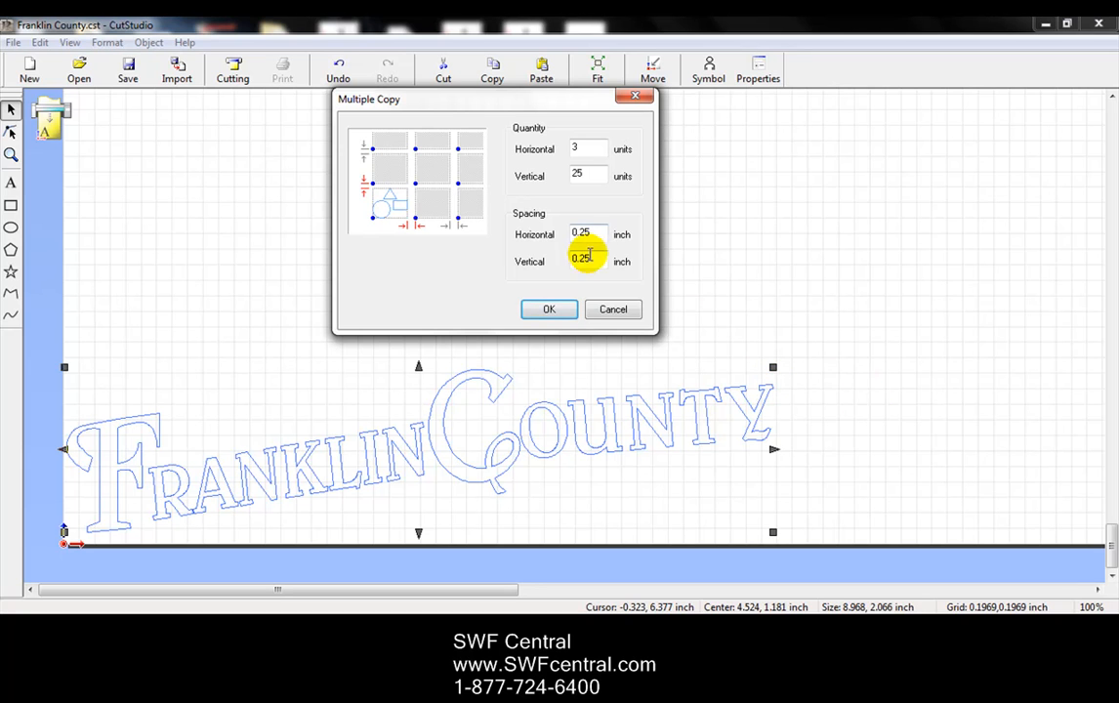
pyautogui.moveTo(549, 309)
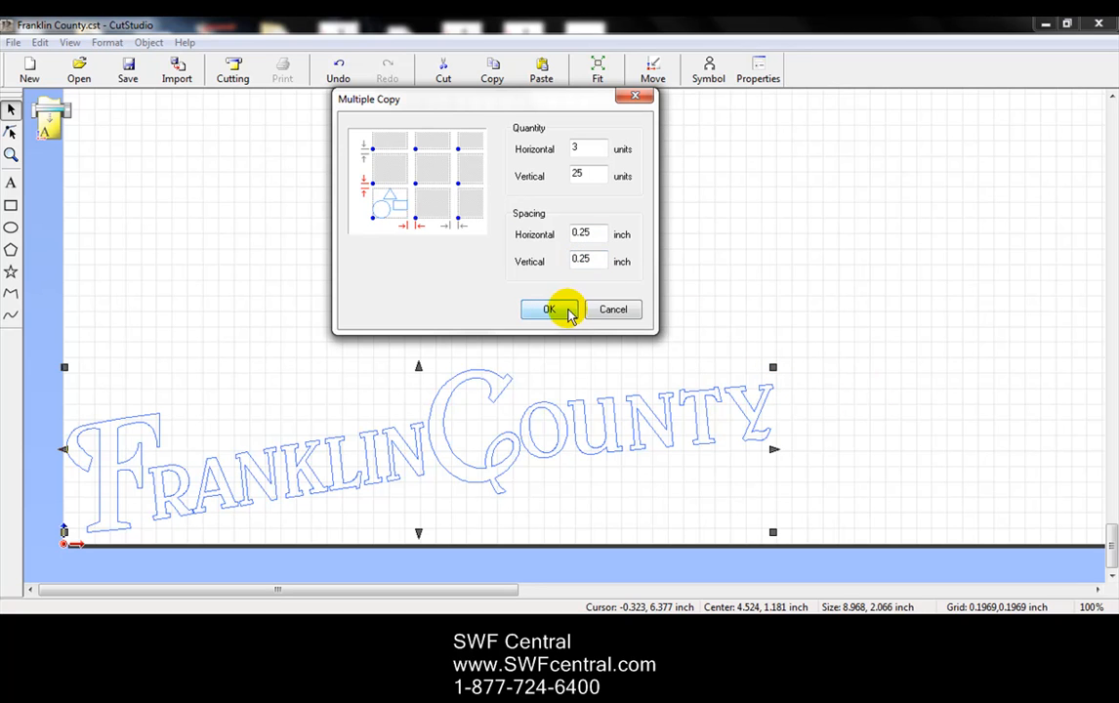
pyautogui.click(586, 148)
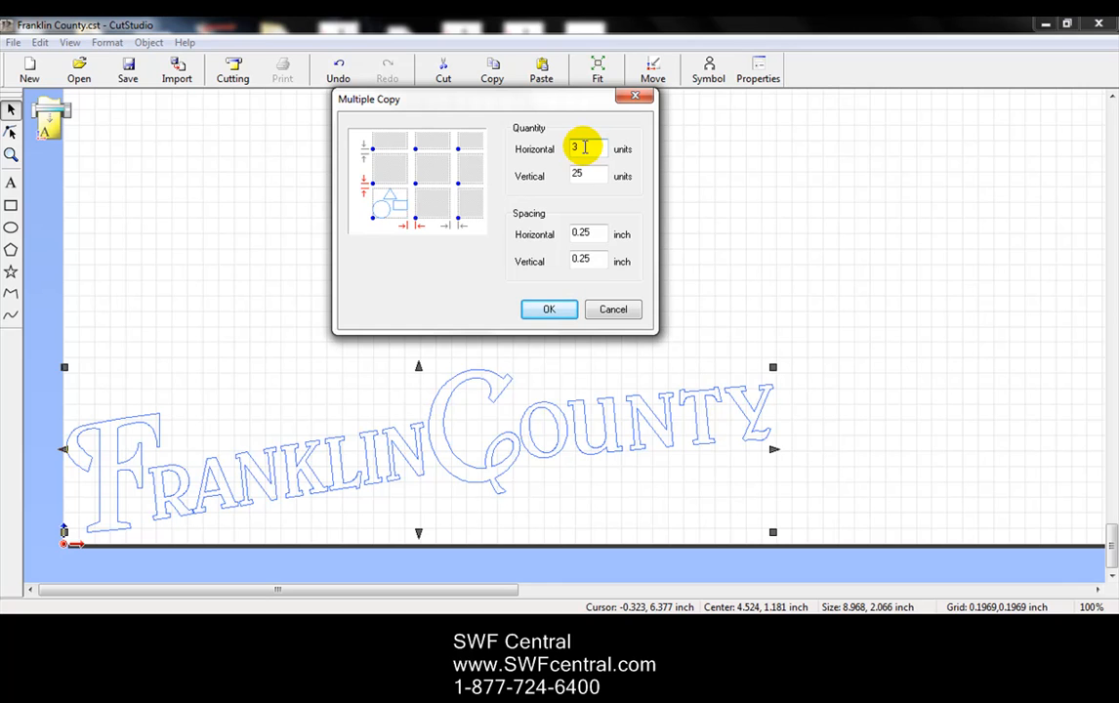
pyautogui.click(586, 176)
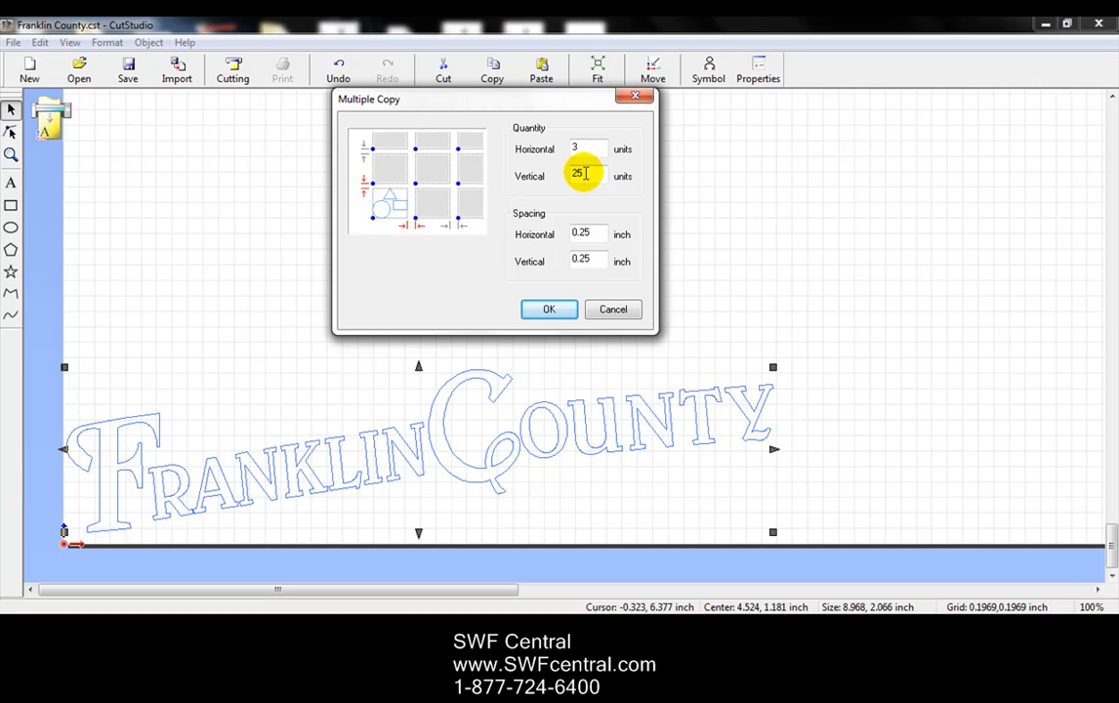
pyautogui.click(586, 235)
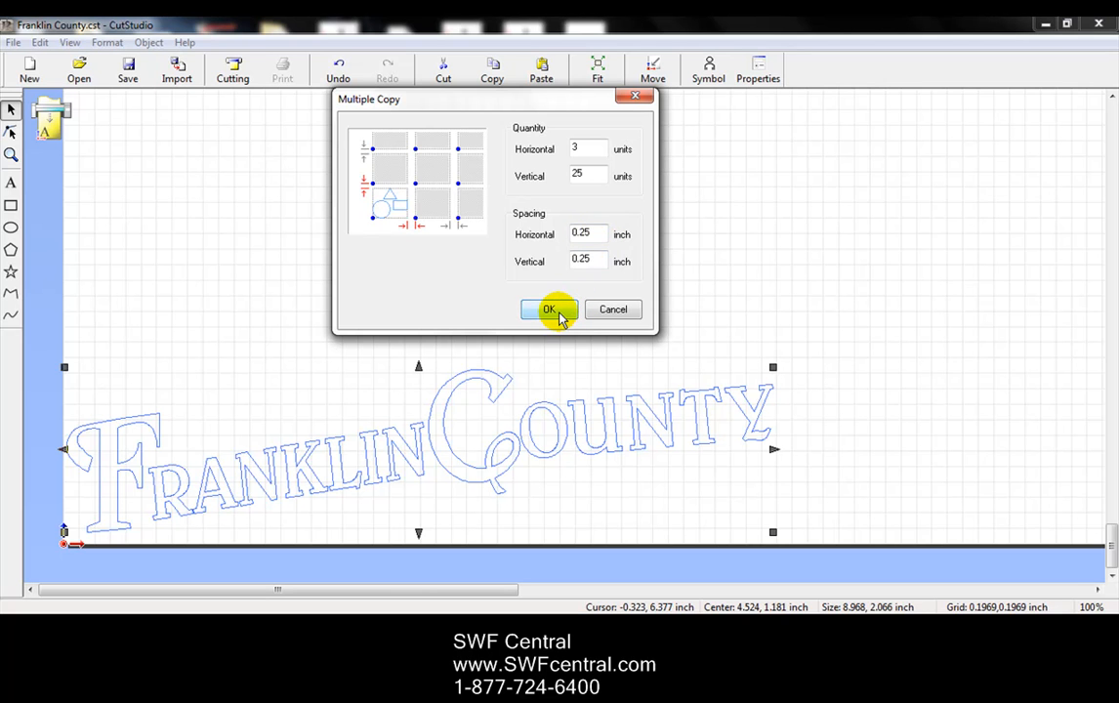
pyautogui.click(549, 308)
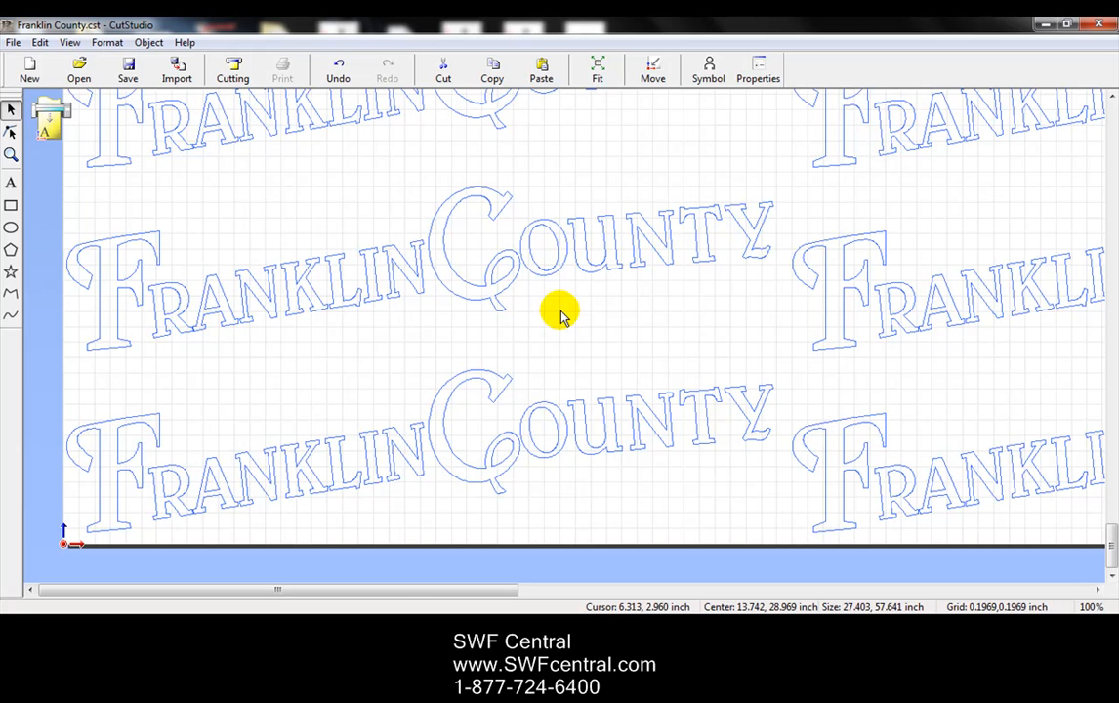
pyautogui.moveTo(508, 186)
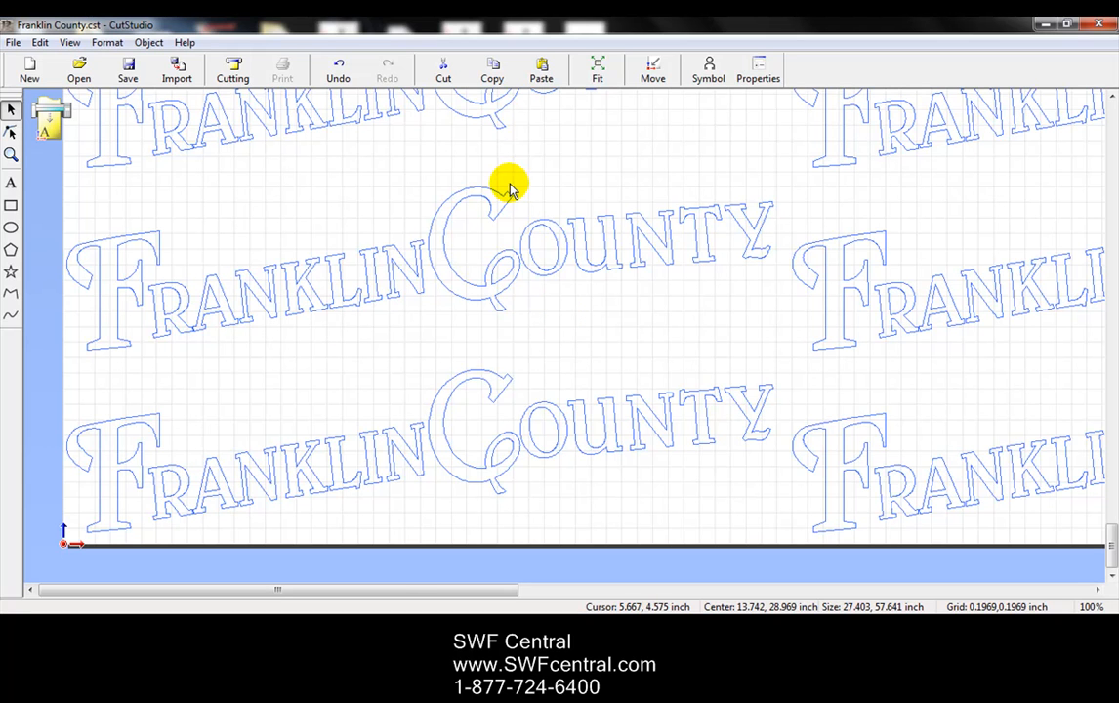
pyautogui.moveTo(597, 71)
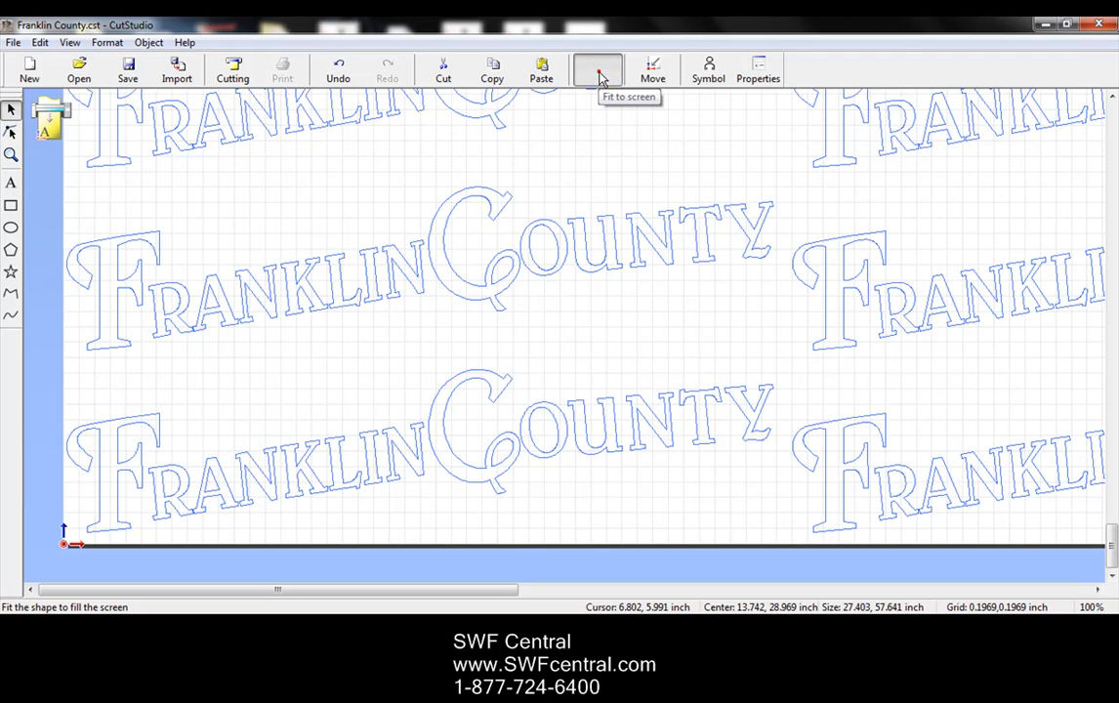
# Step: Fit the whole cutting sheet in view to see the 3-by-25 grid
pyautogui.click(598, 71)
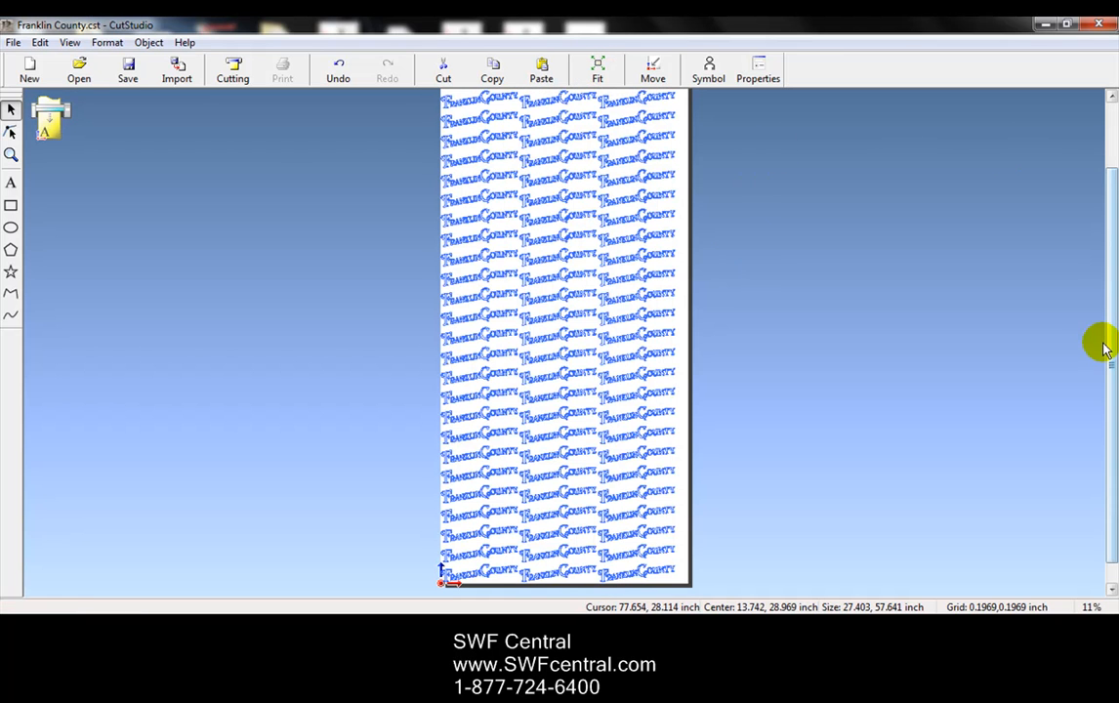
pyautogui.moveTo(1103, 324)
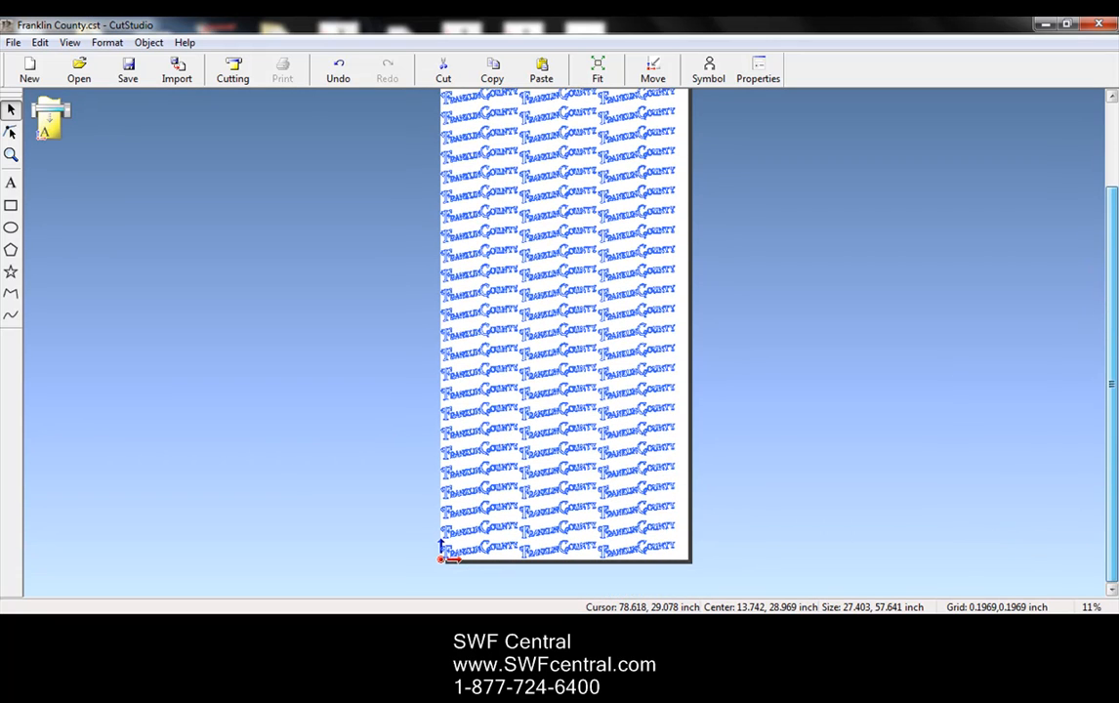
pyautogui.moveTo(1084, 361)
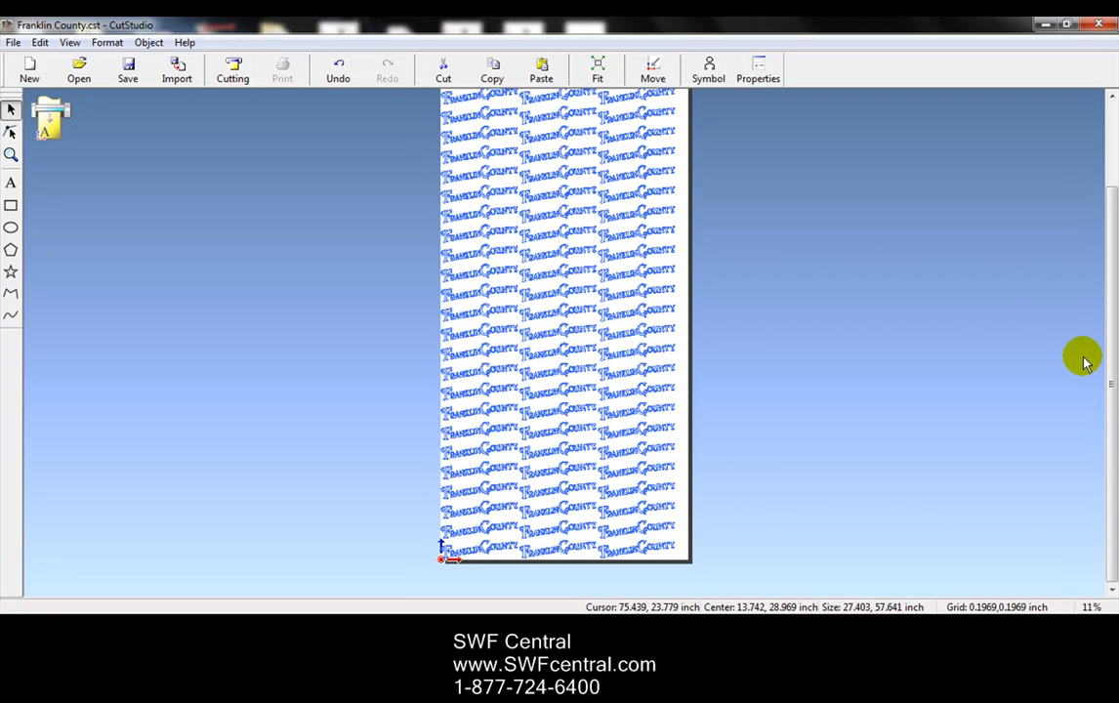
pyautogui.moveTo(1083, 348)
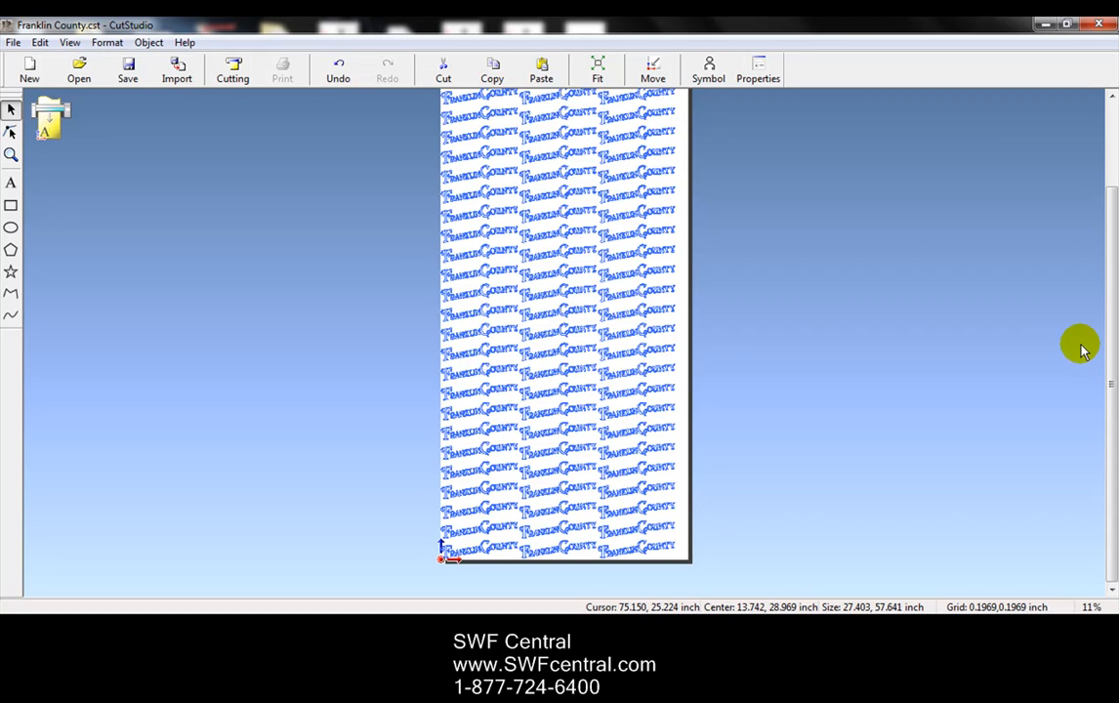
pyautogui.moveTo(1102, 336)
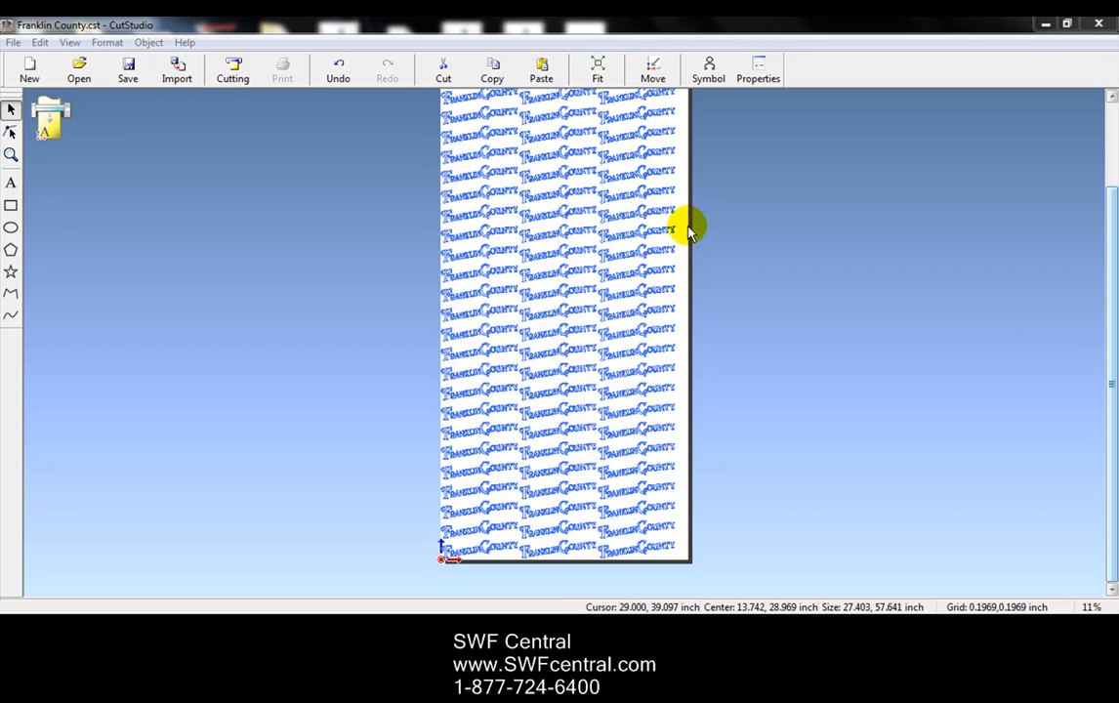
pyautogui.moveTo(688, 250)
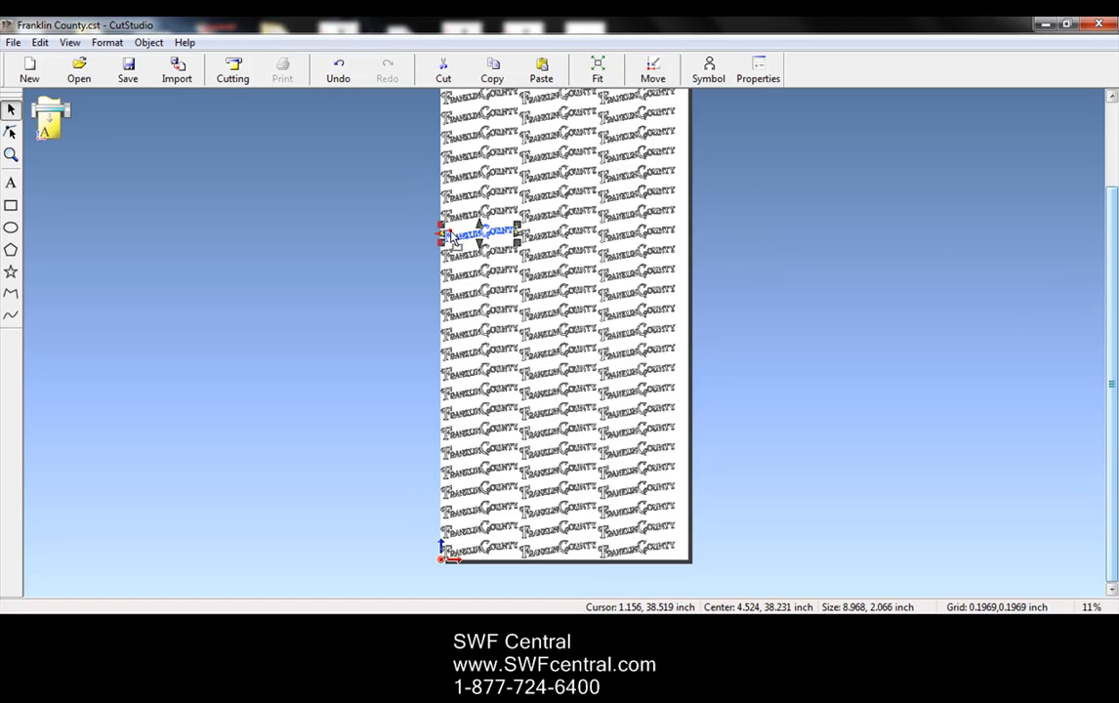
pyautogui.moveTo(479, 235); pyautogui.dragTo(557, 213)
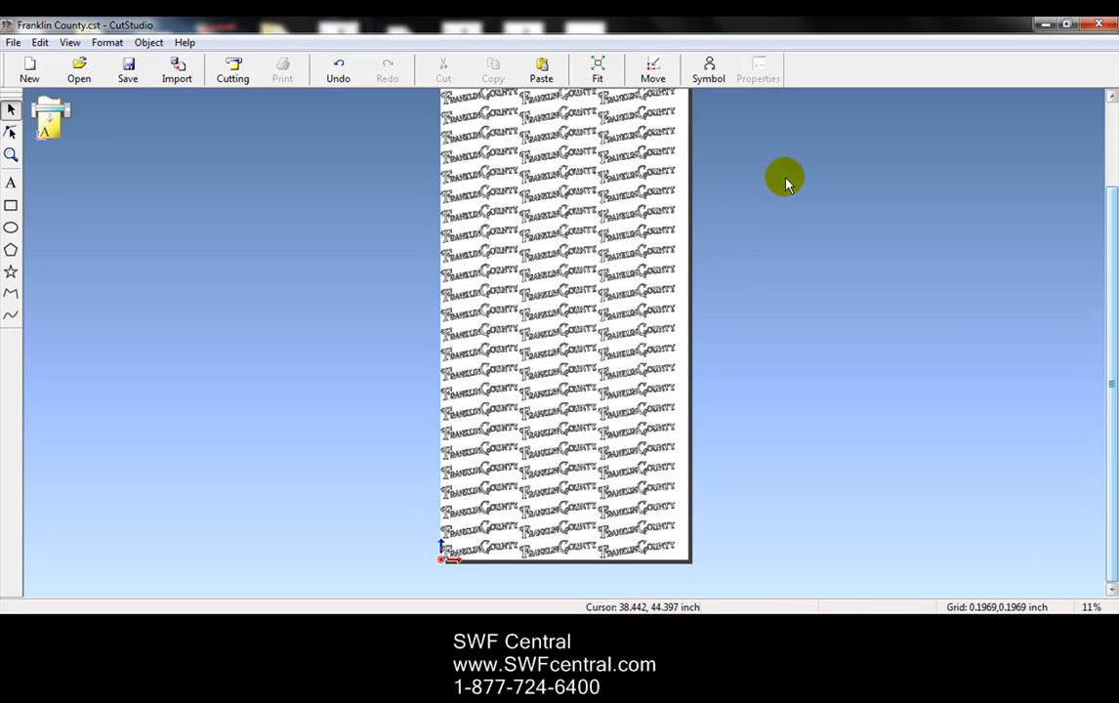
# Step: Select all 75 Franklin County copies on the sheet with Select All
pyautogui.click(176, 63)
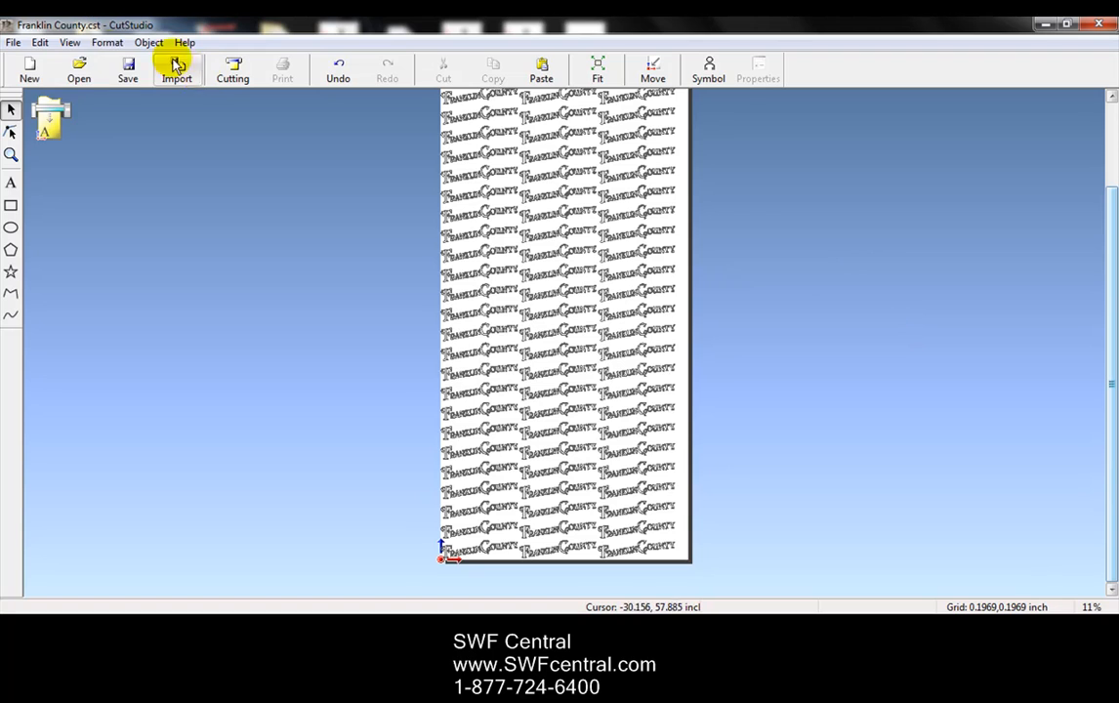
pyautogui.click(39, 43)
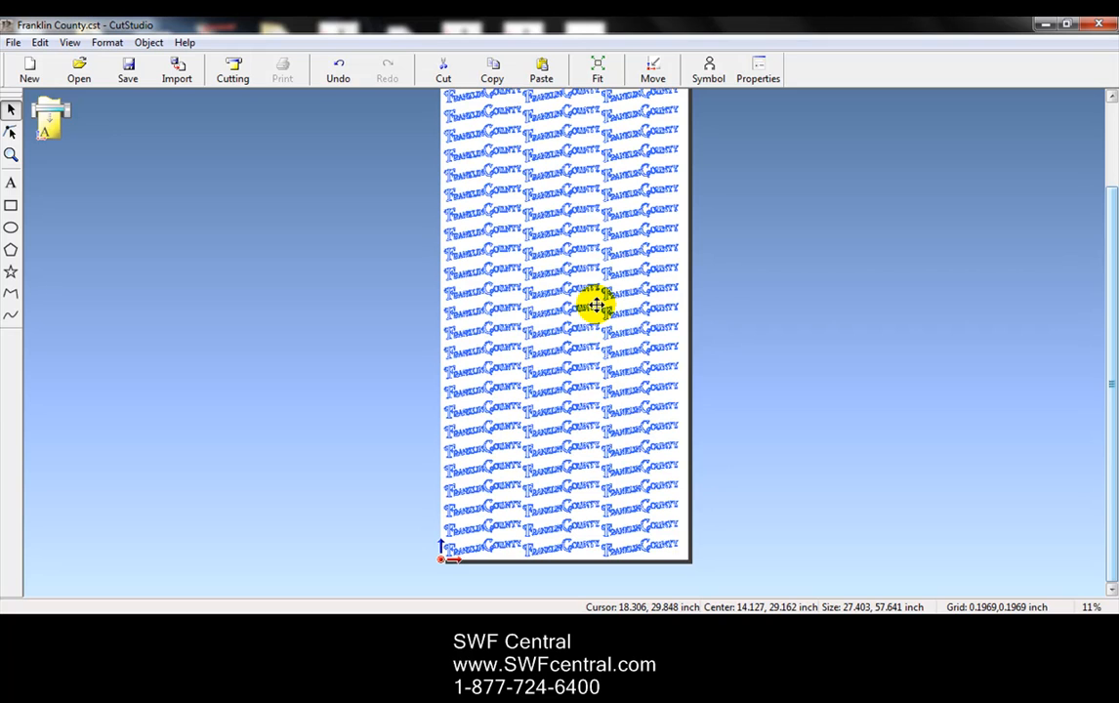
pyautogui.moveTo(1084, 395)
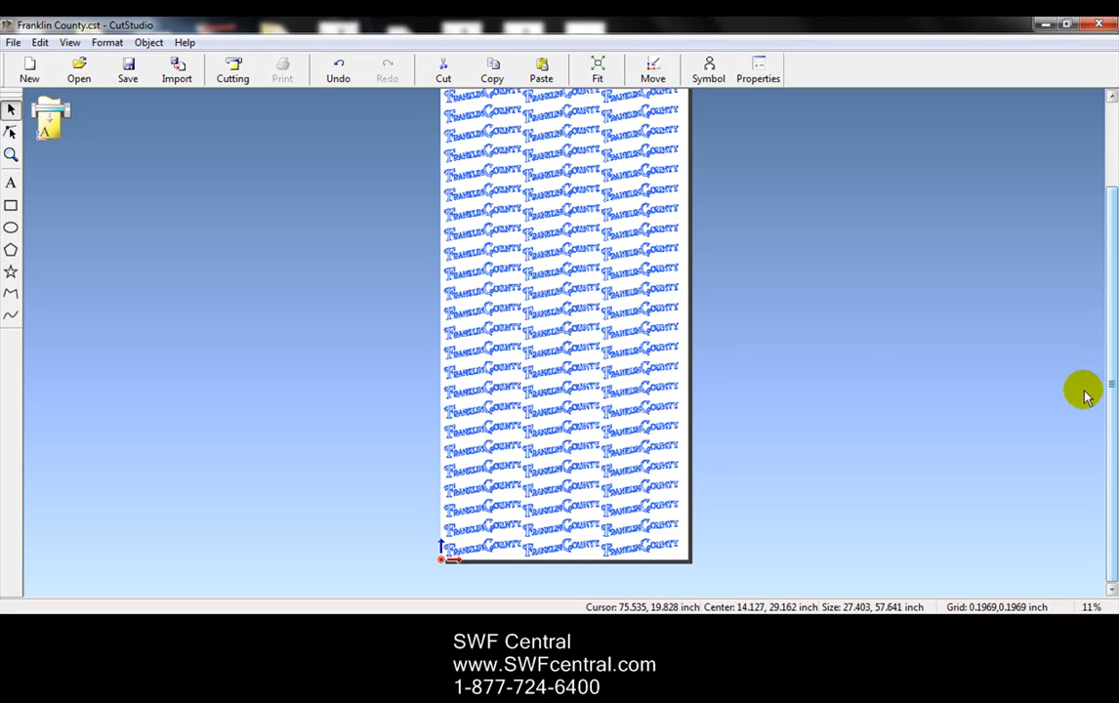